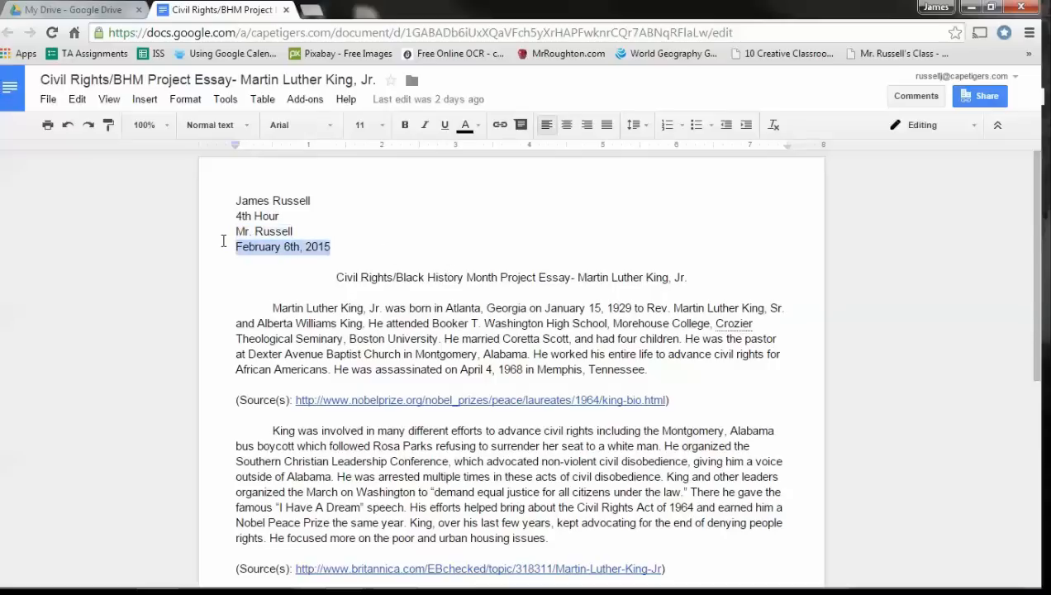
pyautogui.moveTo(495, 297)
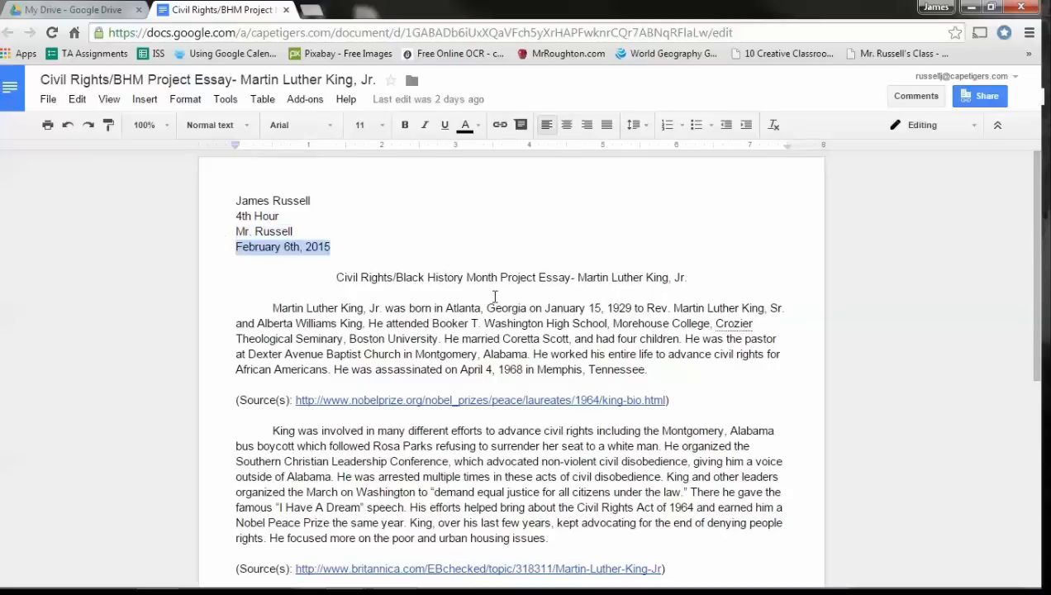
pyautogui.moveTo(486, 288)
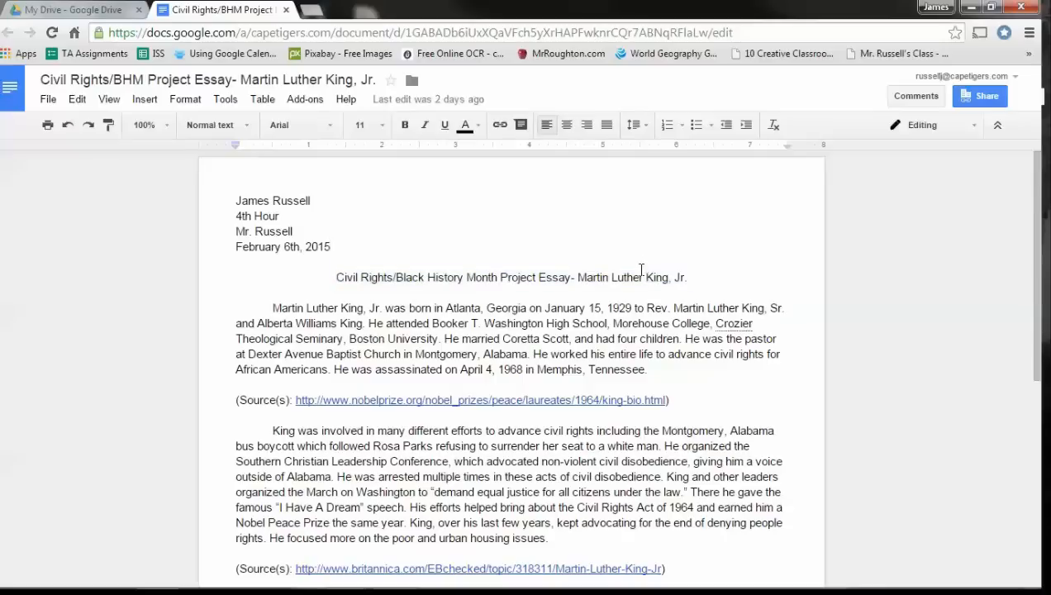
# - Highlight the essay's first paragraph and its first source link to show the cited content
pyautogui.scroll(-3)
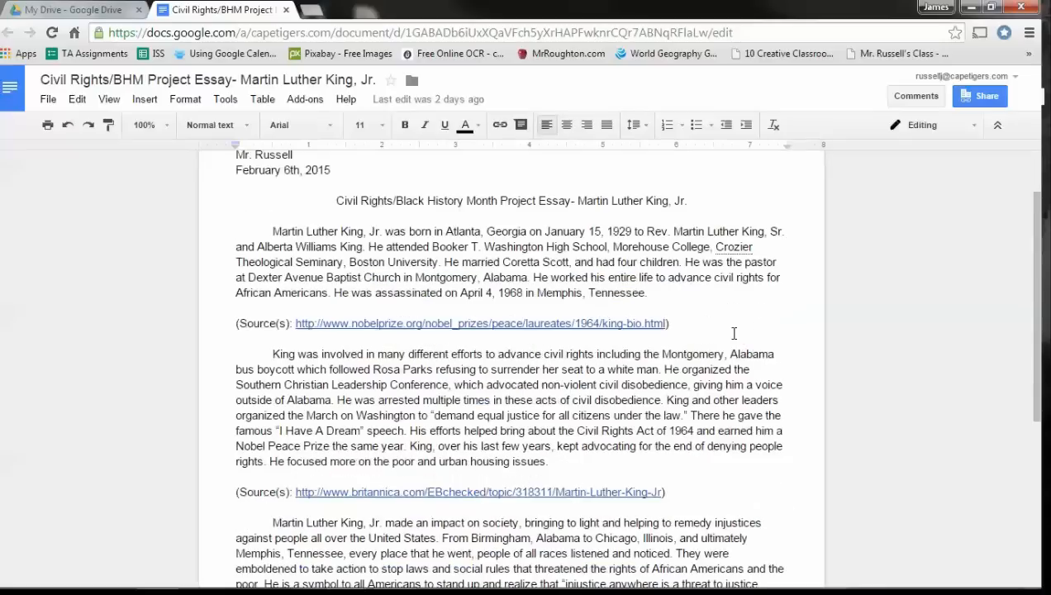
pyautogui.moveTo(674, 291)
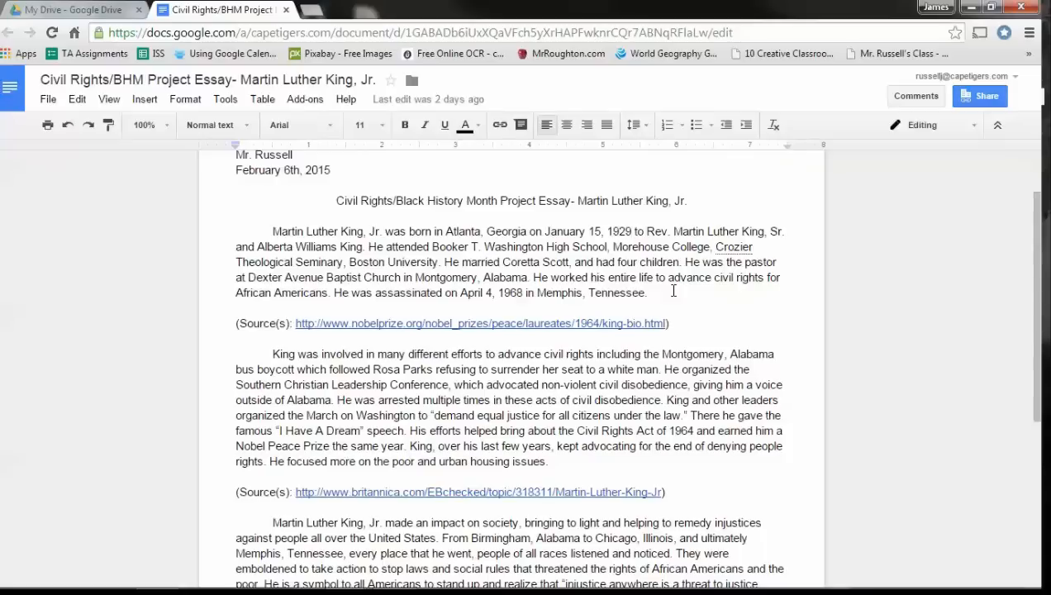
pyautogui.click(659, 292)
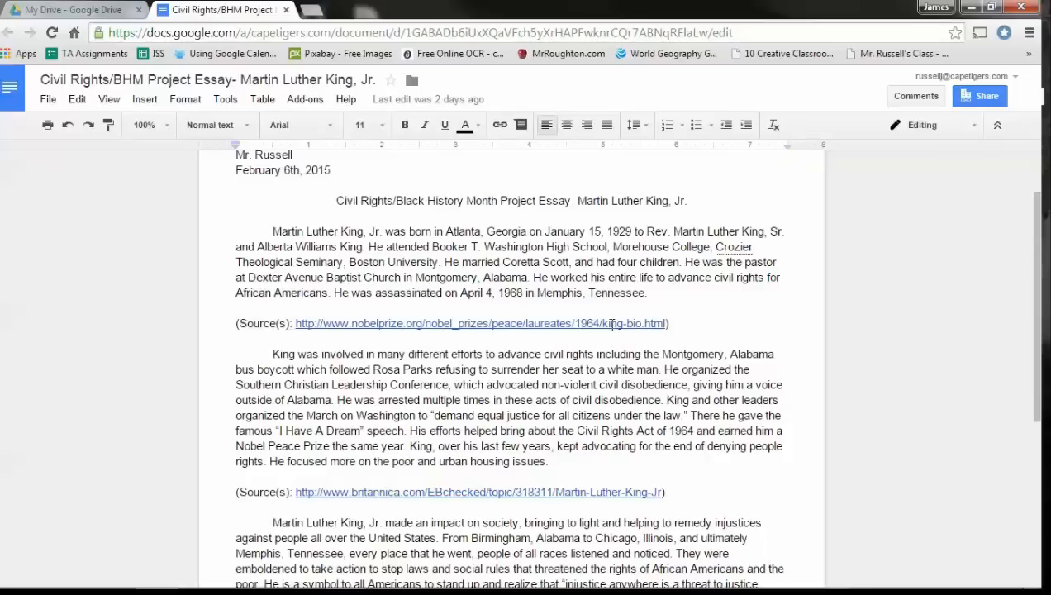
pyautogui.moveTo(699, 307)
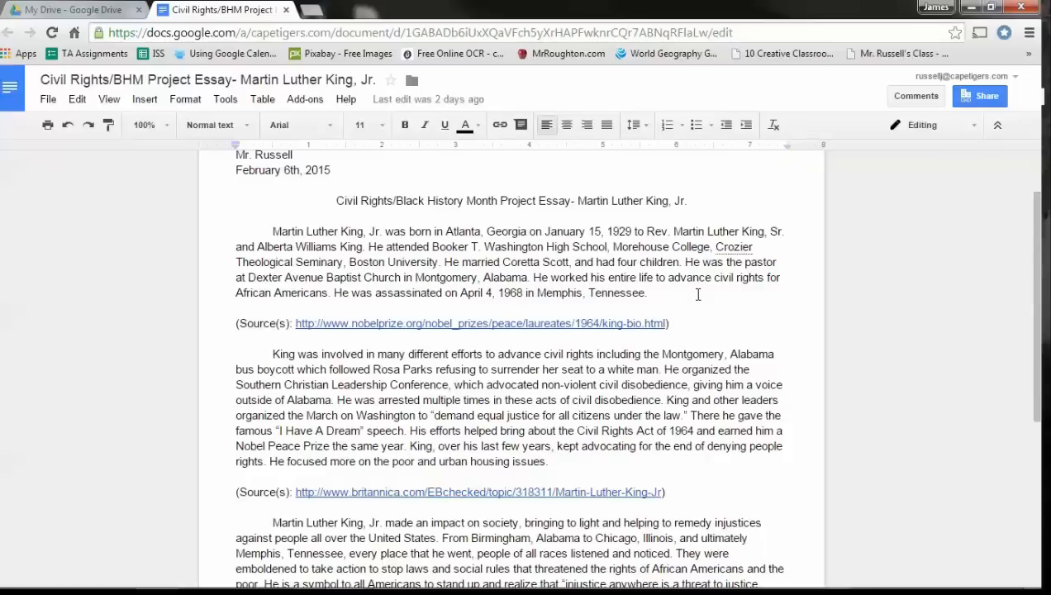
pyautogui.click(644, 293)
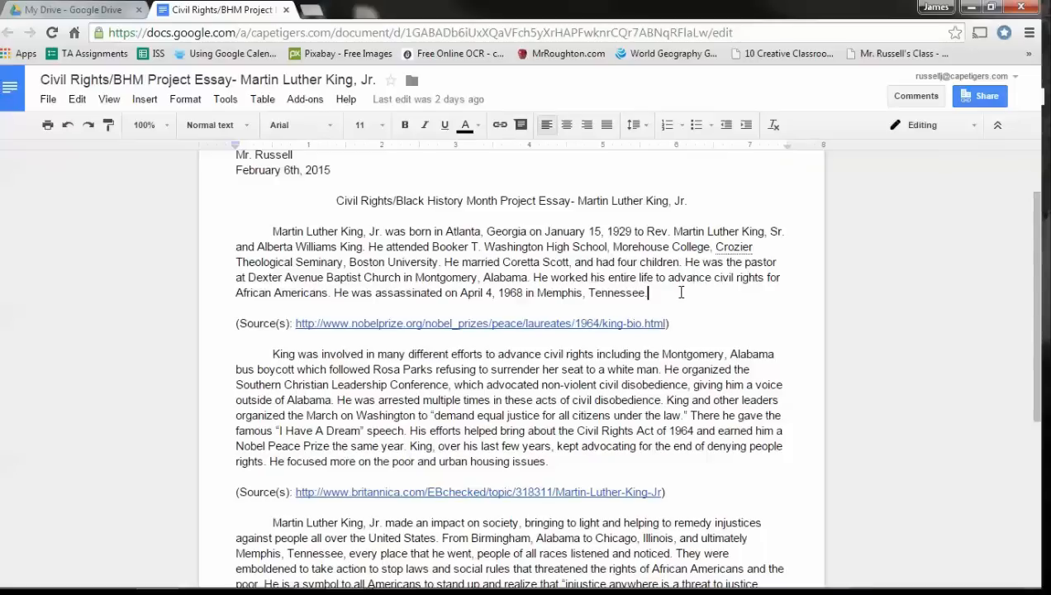
pyautogui.moveTo(687, 301)
pyautogui.write('.')
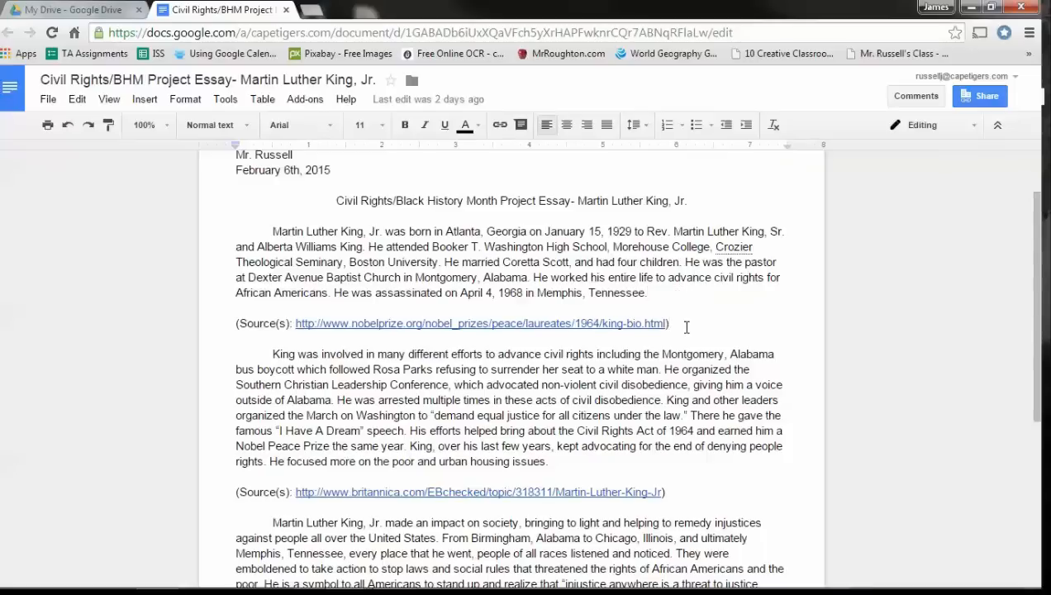
pyautogui.click(671, 324)
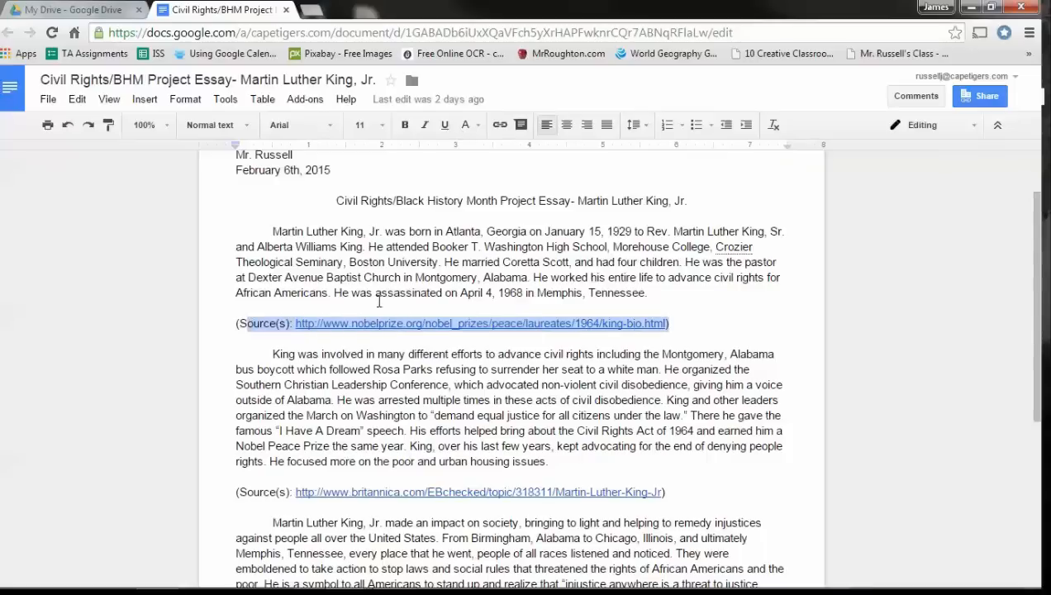
pyautogui.moveTo(274, 232); pyautogui.dragTo(648, 292)
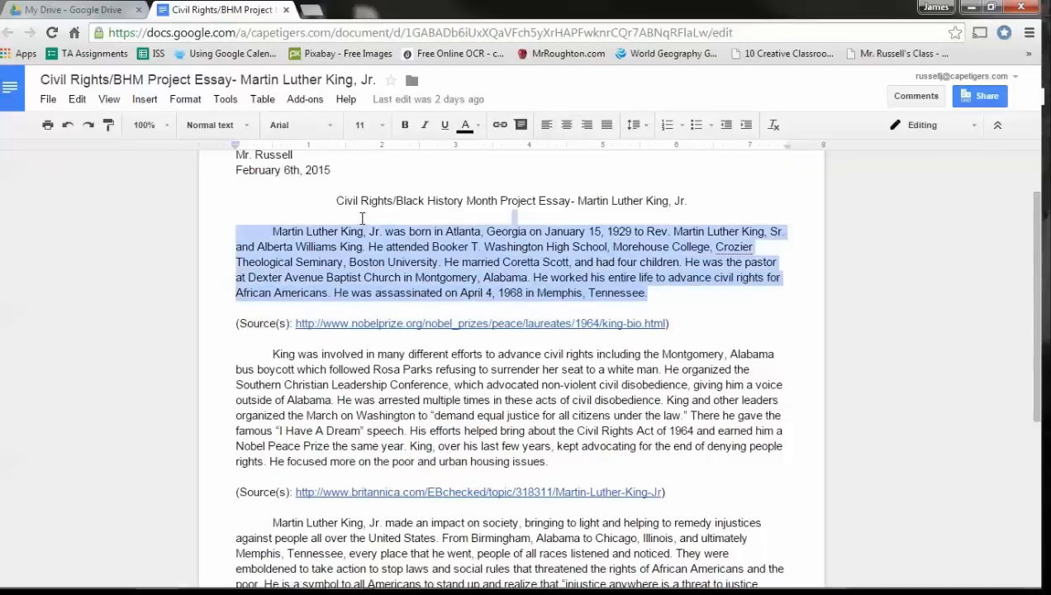
pyautogui.moveTo(690, 322)
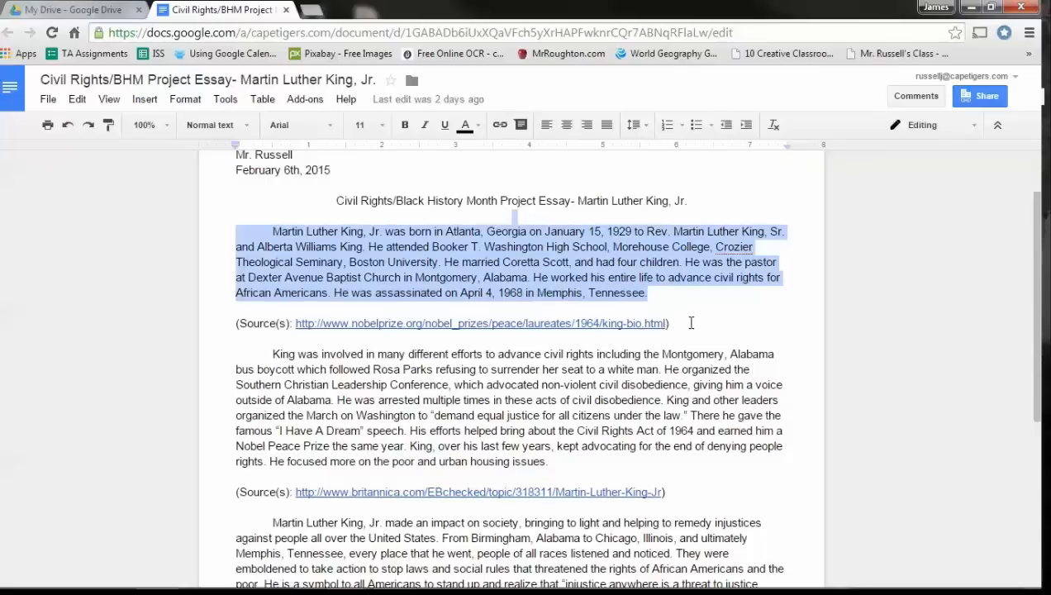
pyautogui.click(669, 322)
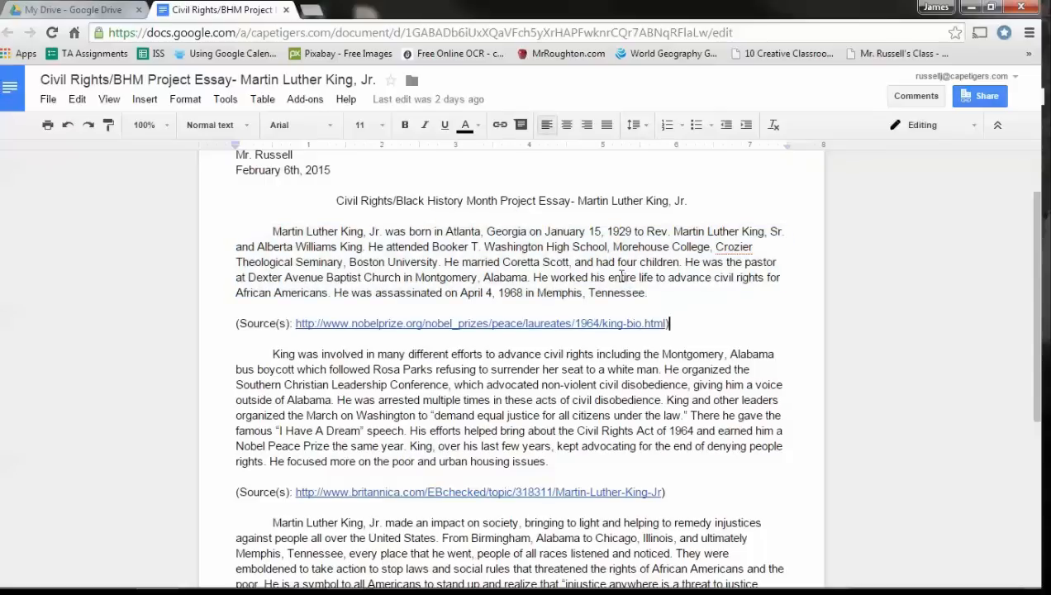
pyautogui.moveTo(273, 232); pyautogui.dragTo(648, 293)
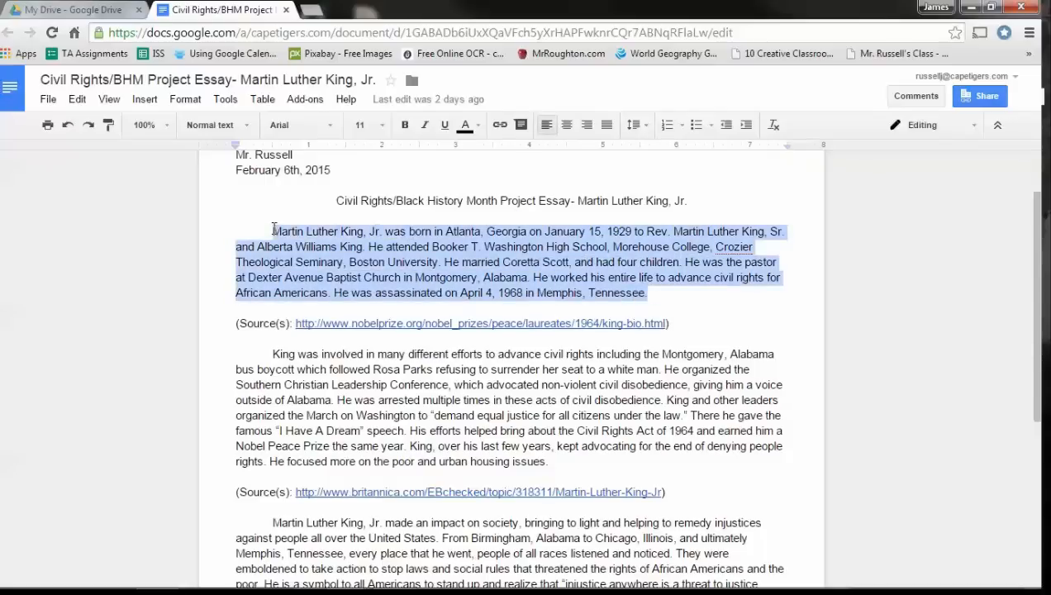
pyautogui.moveTo(602, 278)
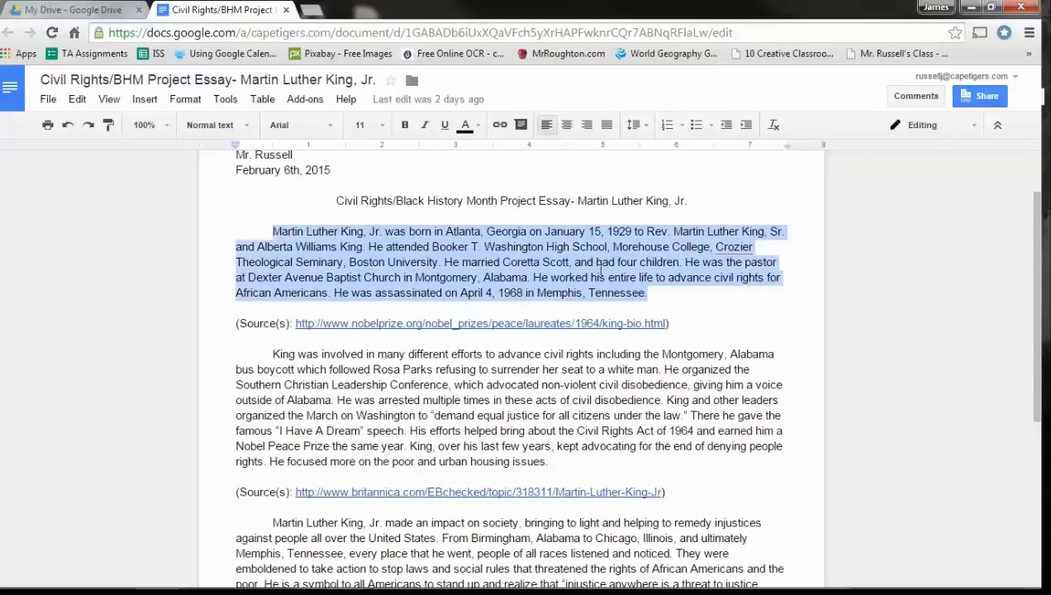
pyautogui.click(685, 301)
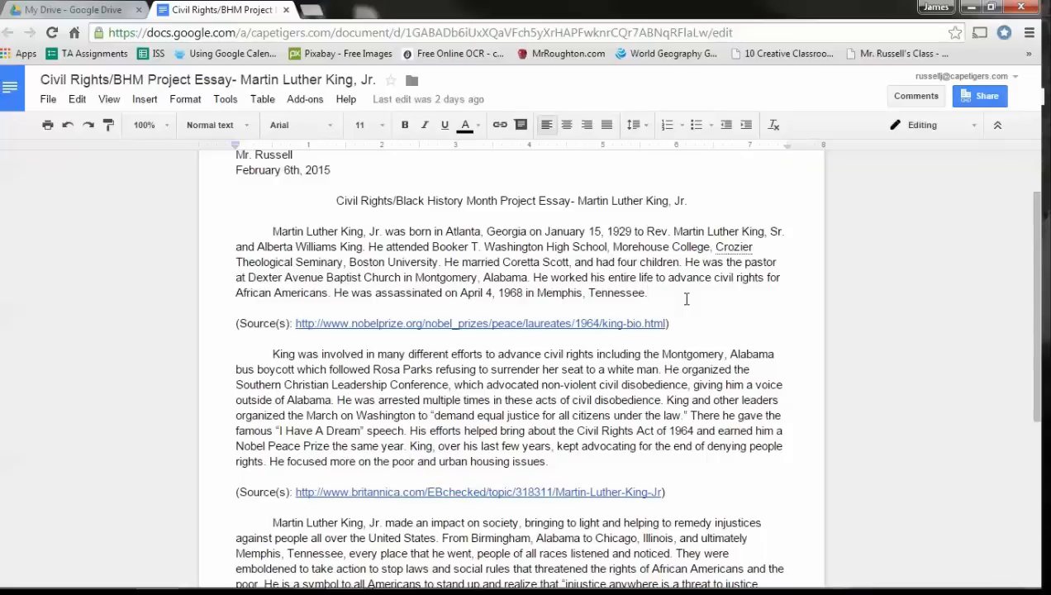
pyautogui.moveTo(678, 291)
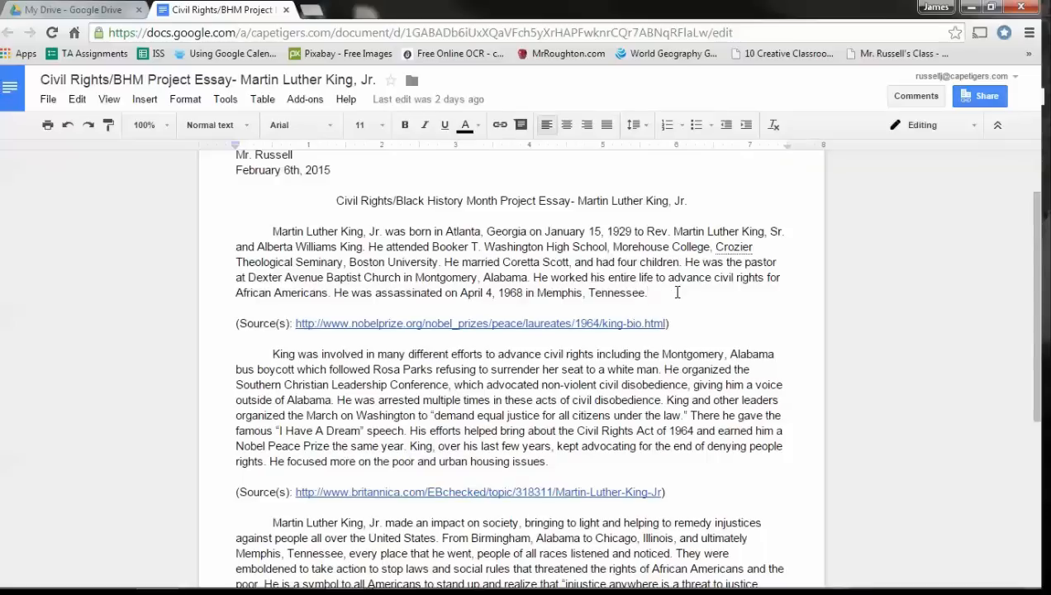
# - Highlight the 'injustice anywhere' quotation further down the essay
pyautogui.scroll(-3)
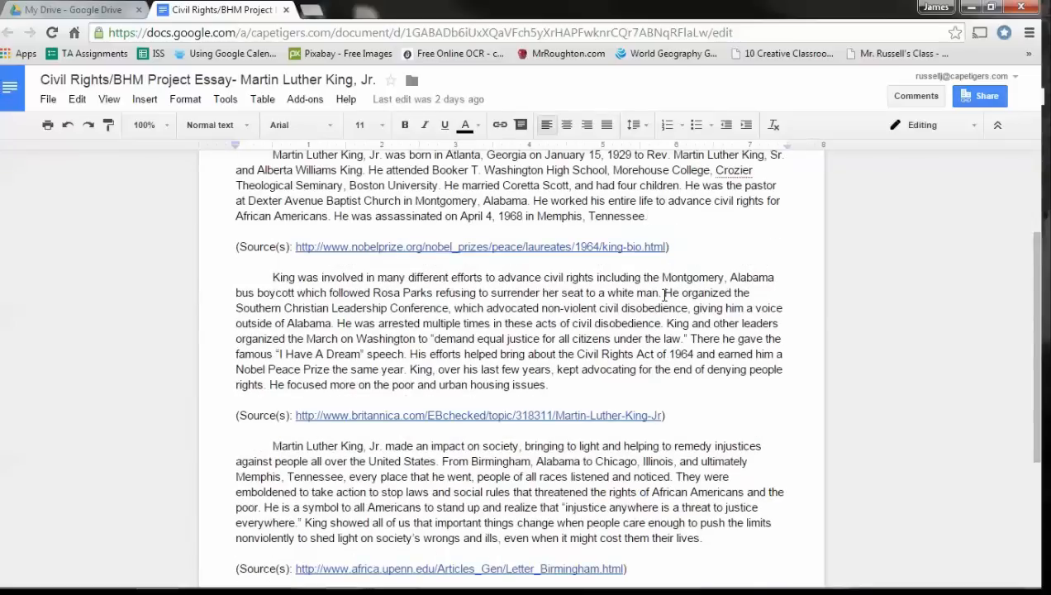
pyautogui.scroll(-3)
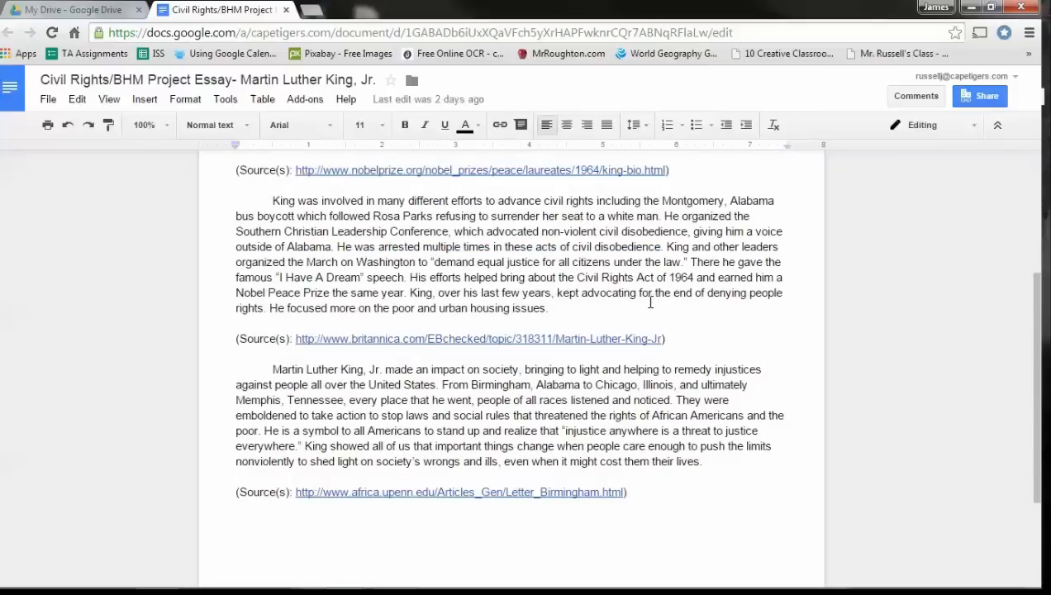
pyautogui.moveTo(740, 489)
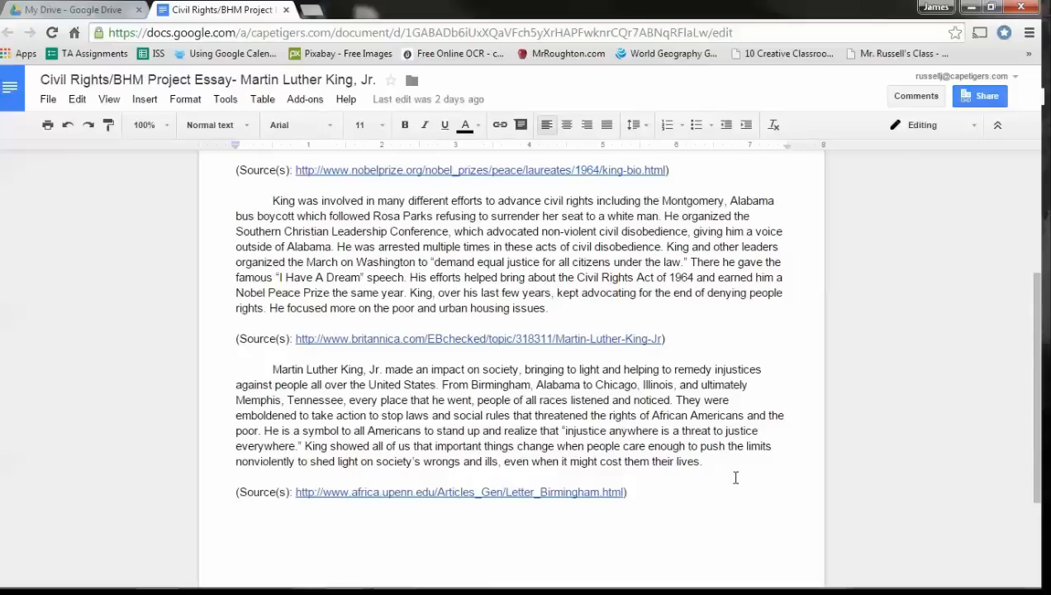
pyautogui.moveTo(743, 488)
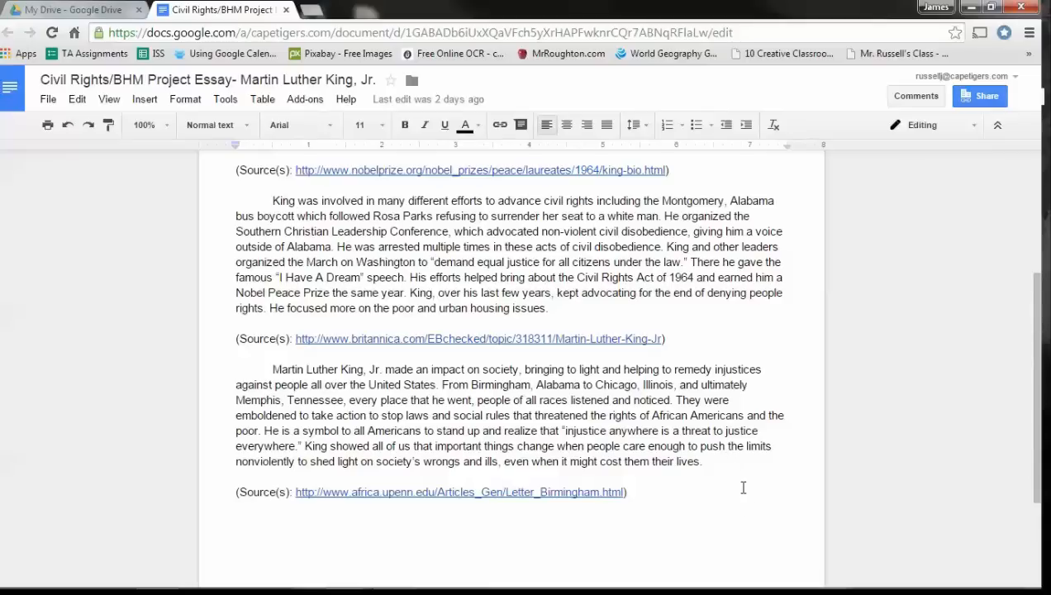
pyautogui.moveTo(684, 482)
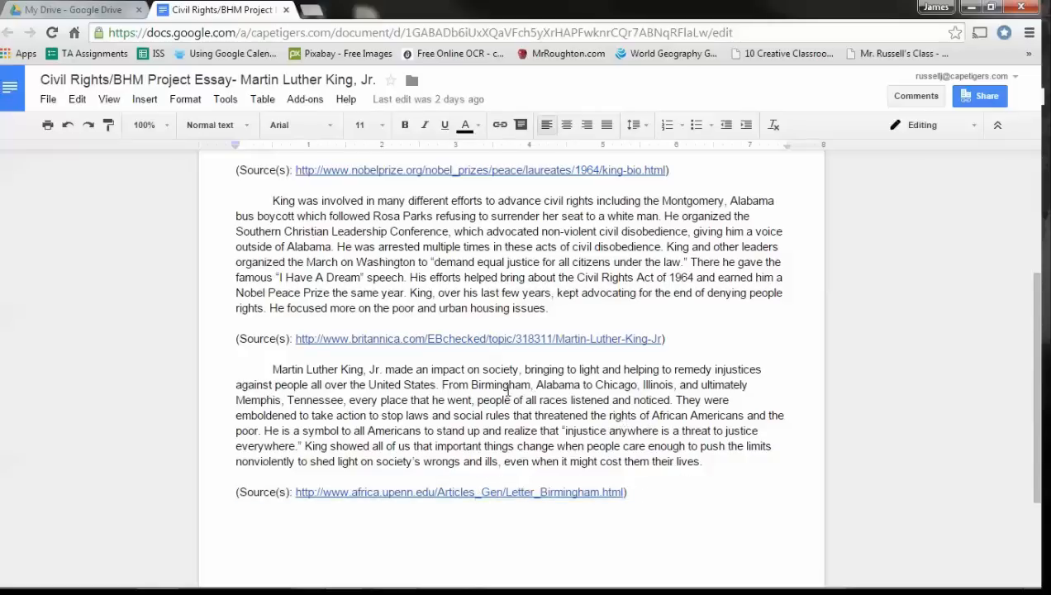
pyautogui.moveTo(480, 400)
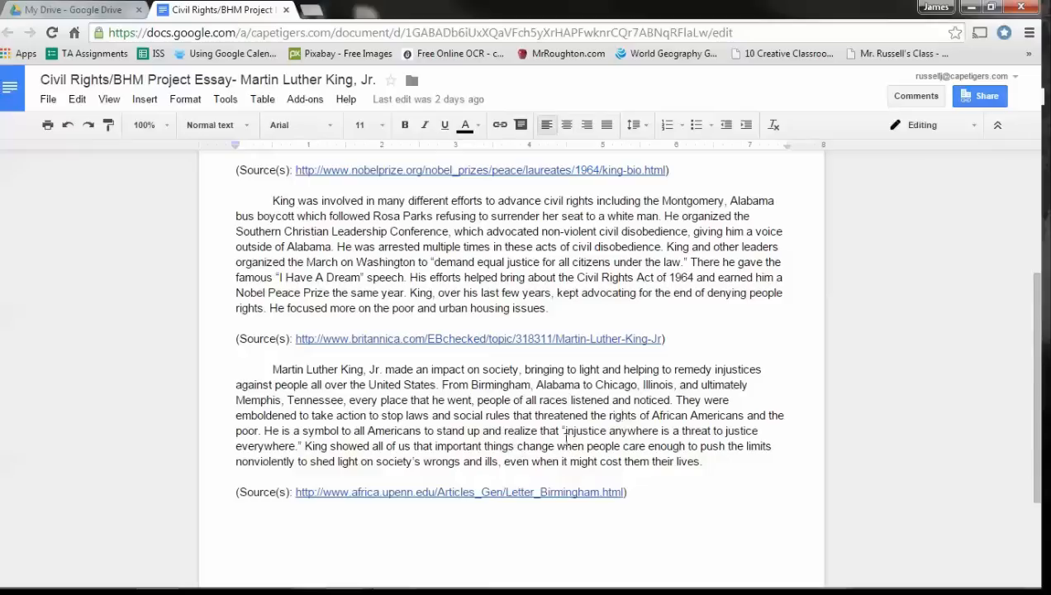
pyautogui.moveTo(565, 430); pyautogui.dragTo(310, 446)
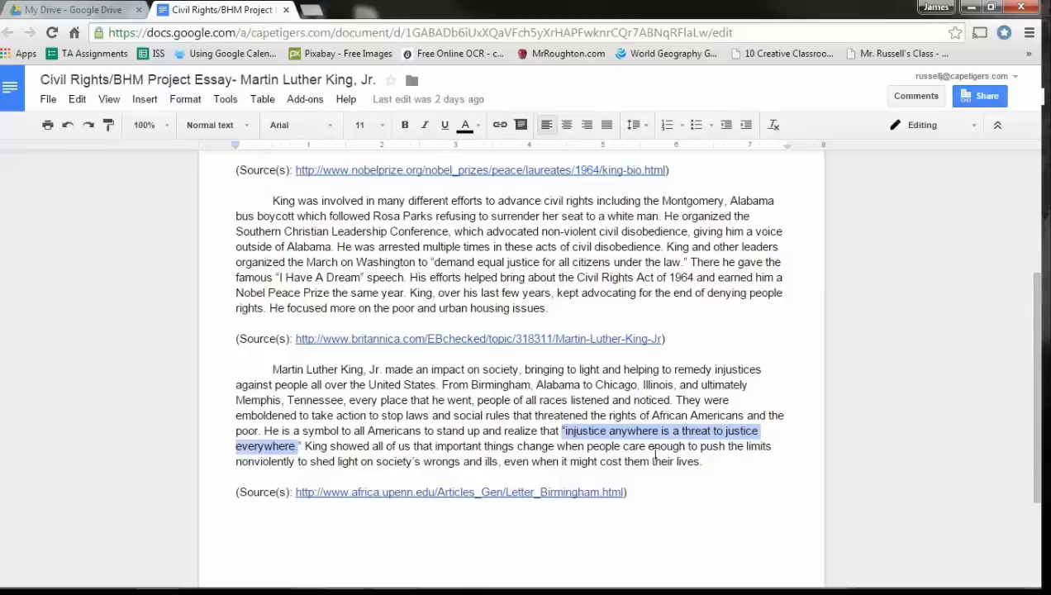
pyautogui.click(651, 461)
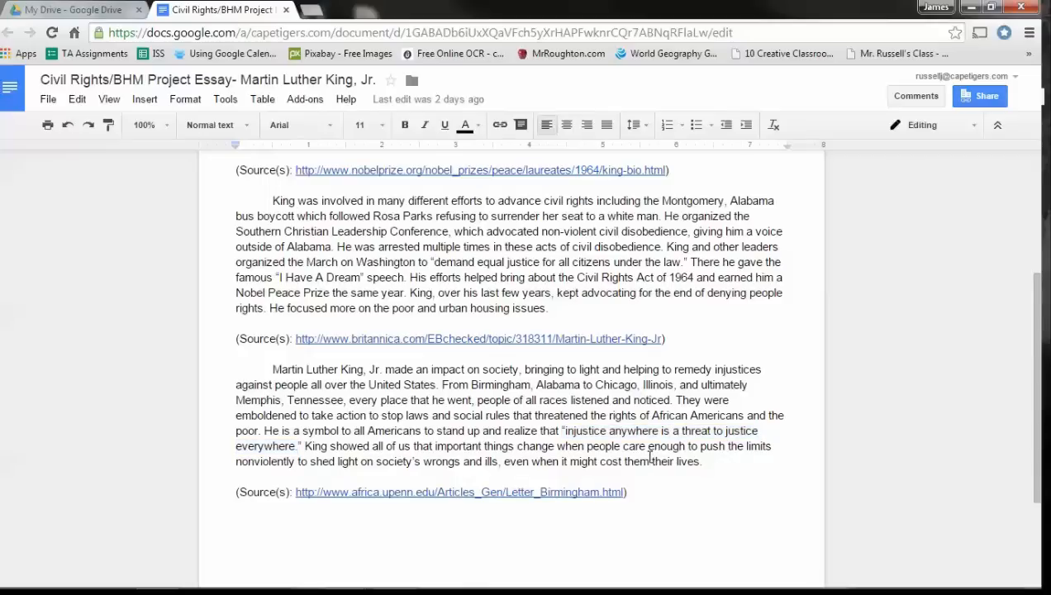
pyautogui.moveTo(621, 432)
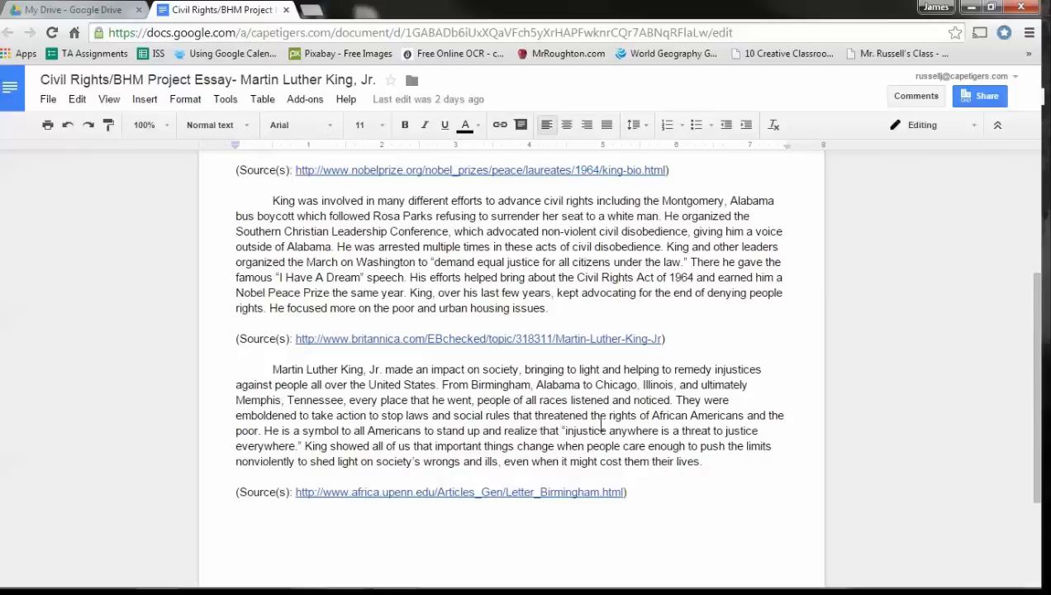
pyautogui.moveTo(566, 430); pyautogui.dragTo(311, 446)
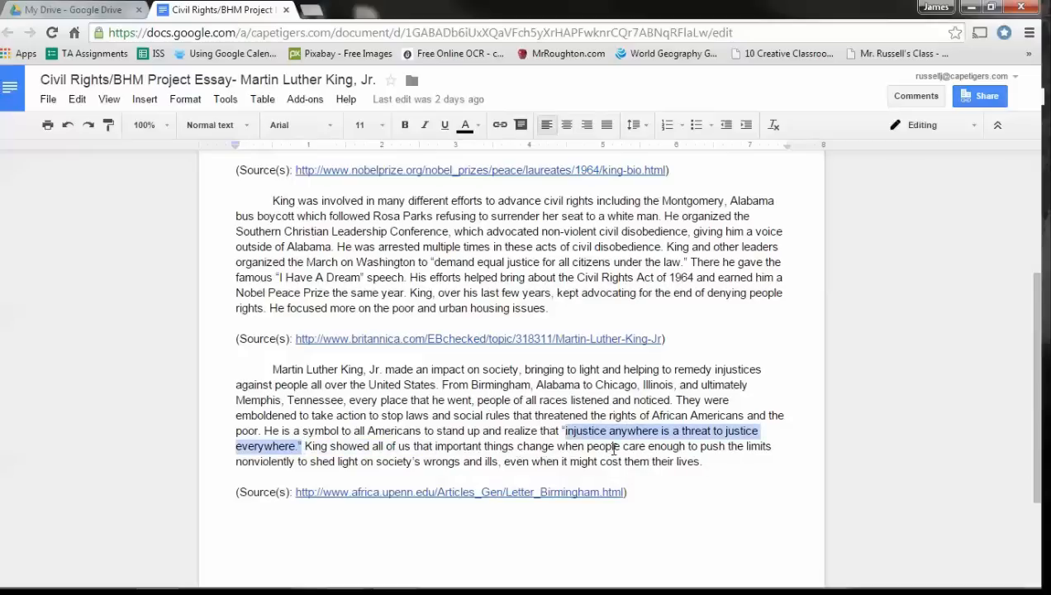
pyautogui.click(611, 446)
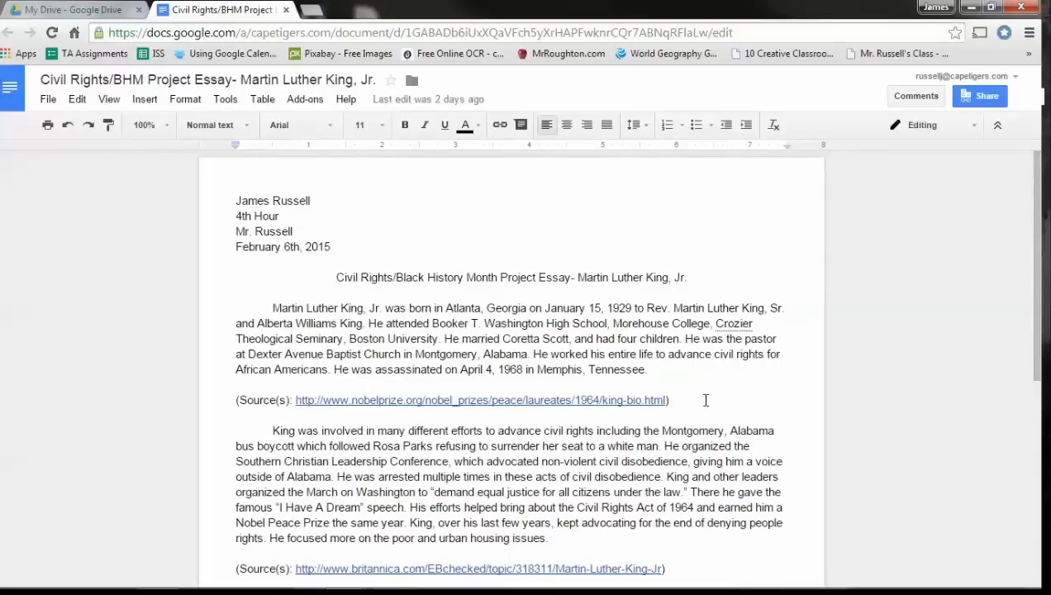
pyautogui.scroll(-3)
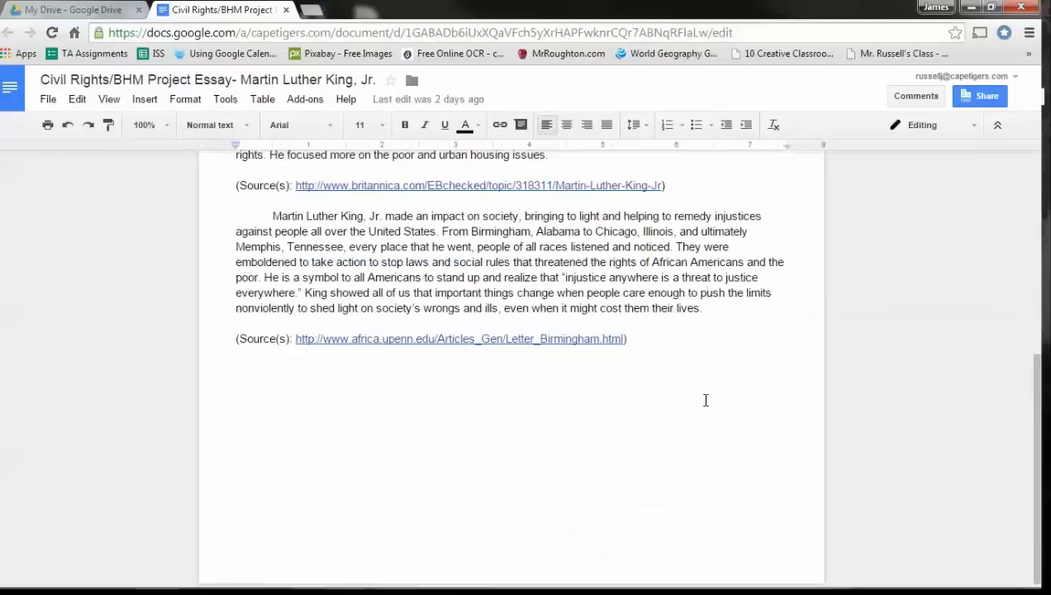
pyautogui.scroll(3)
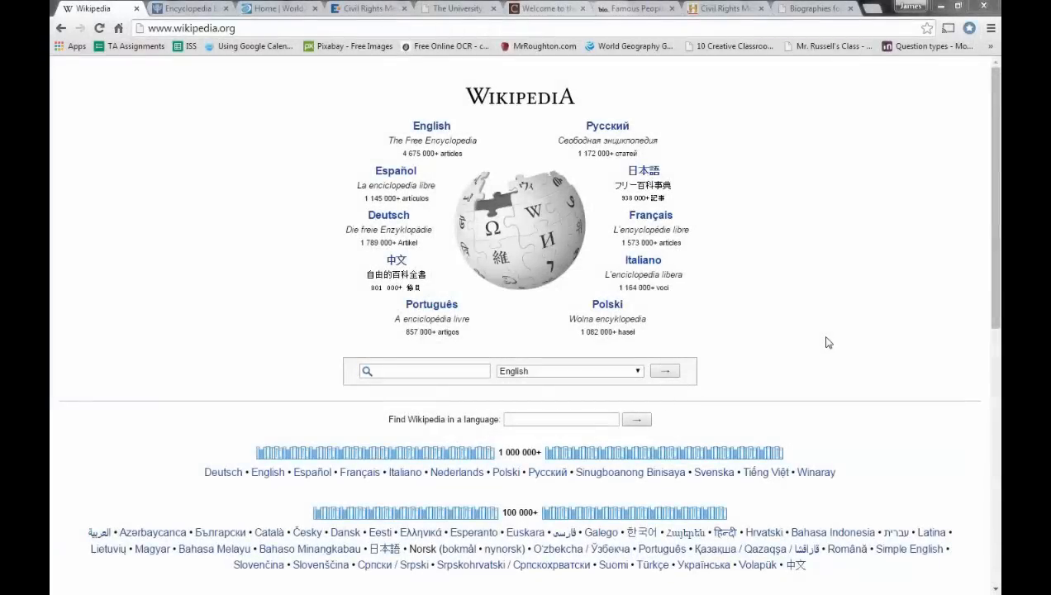
pyautogui.moveTo(709, 215)
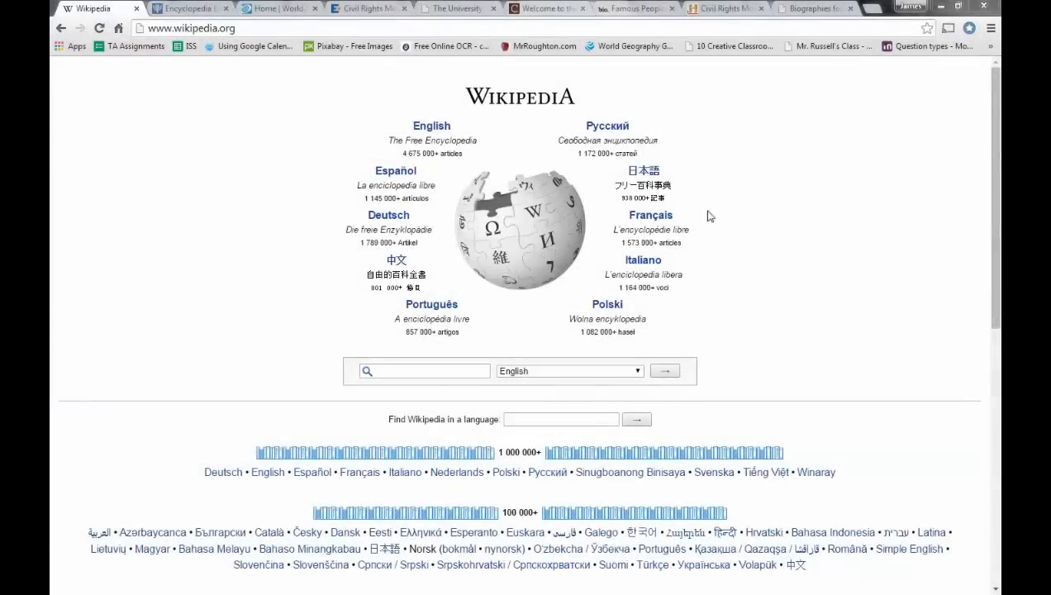
pyautogui.moveTo(199, 9)
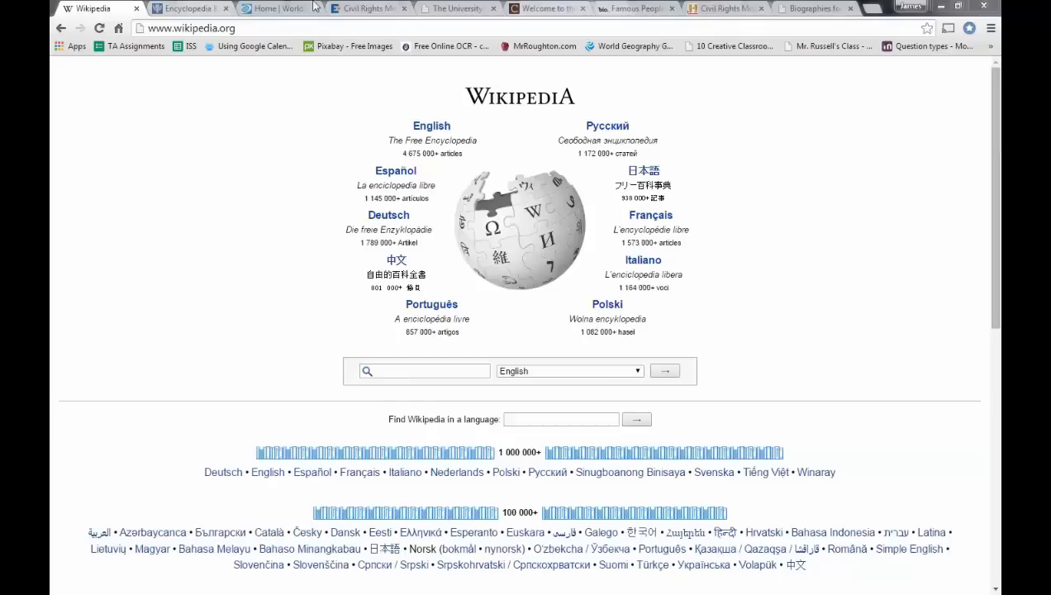
pyautogui.moveTo(347, 84)
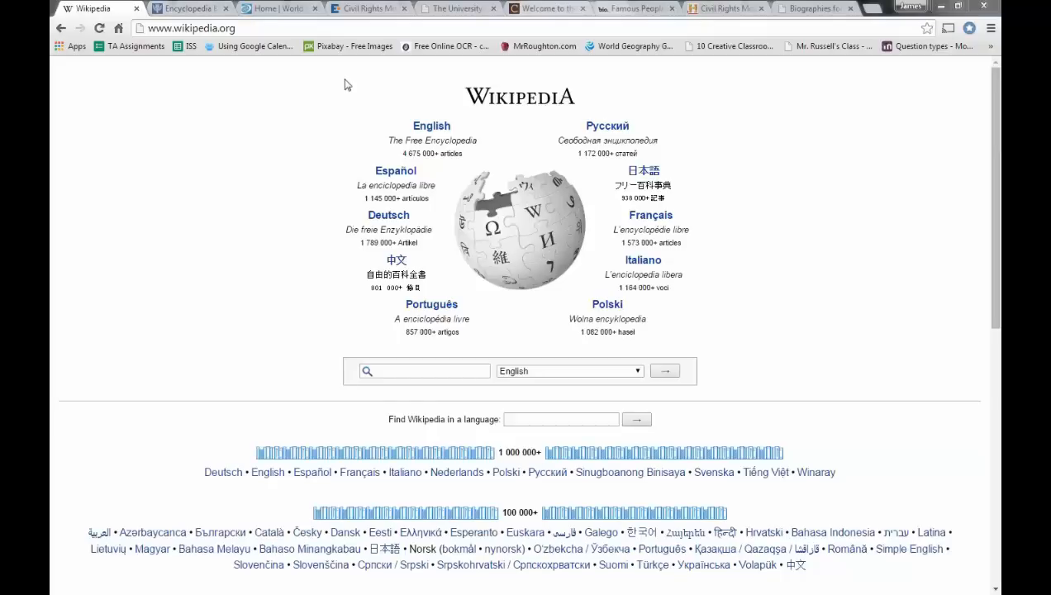
pyautogui.moveTo(721, 129)
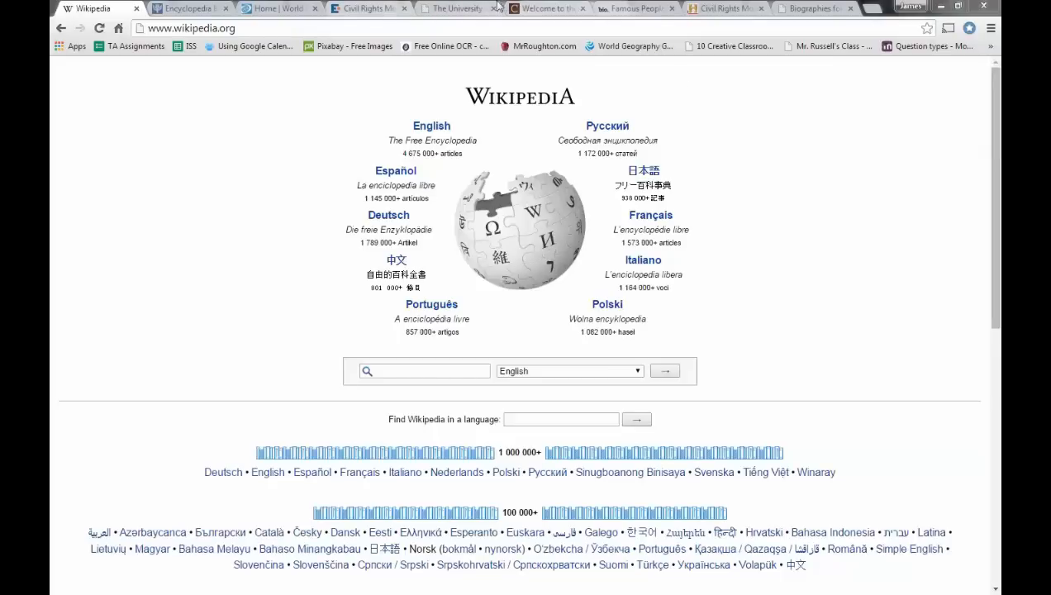
# - Search Wikipedia for 'martin' and open the Martin Luther King, Jr. article from the suggestions
pyautogui.click(466, 10)
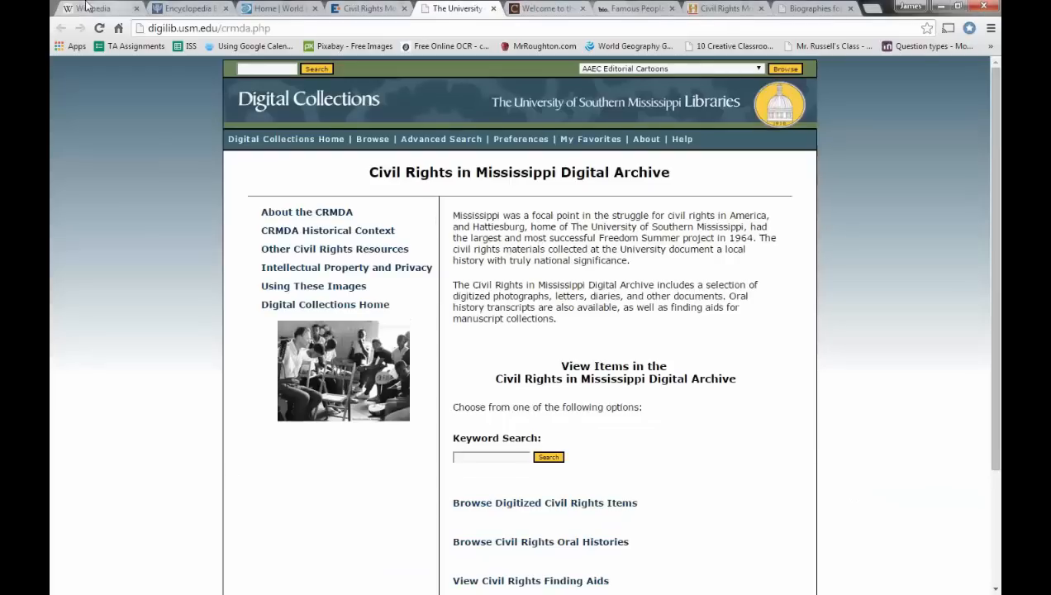
pyautogui.click(96, 9)
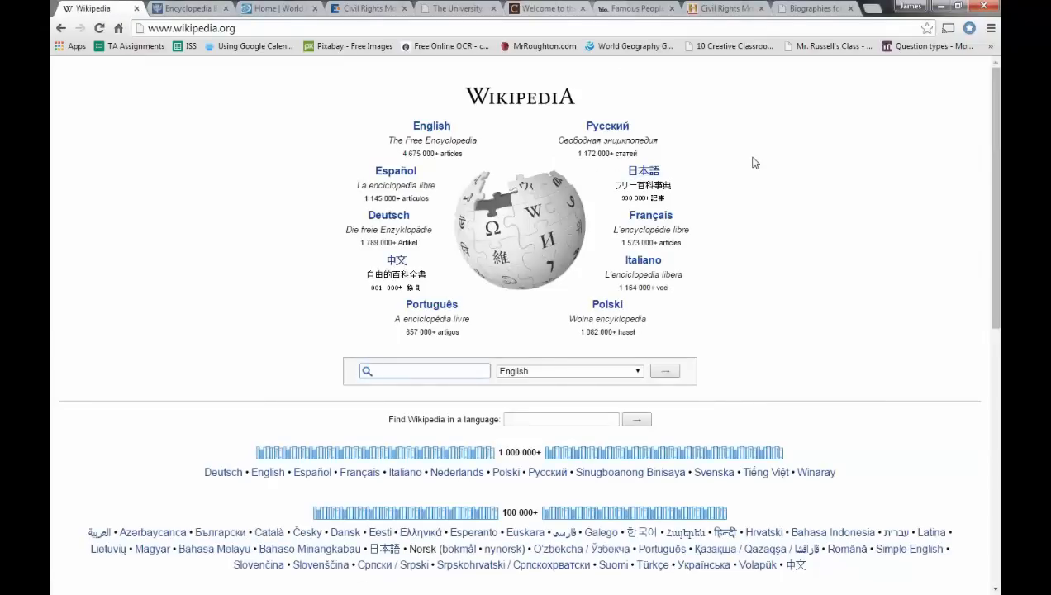
pyautogui.click(423, 370)
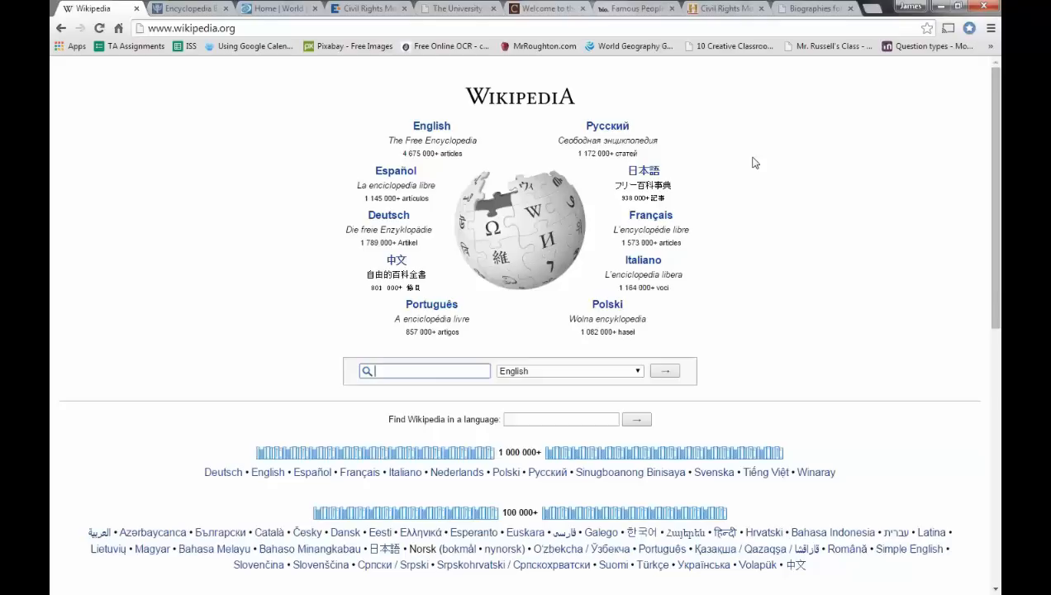
pyautogui.moveTo(801, 313)
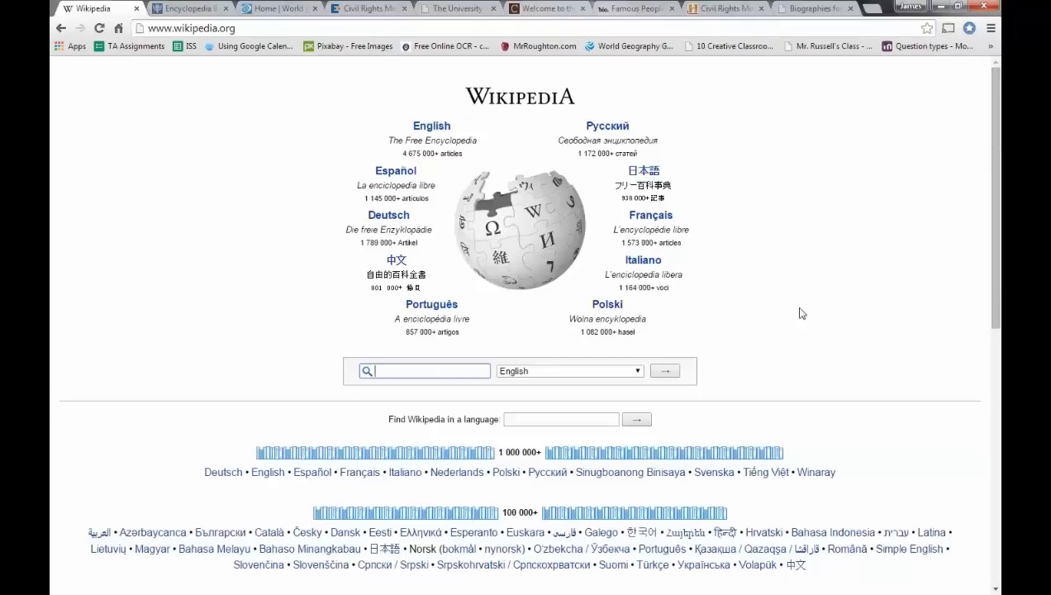
pyautogui.write('martin luther')
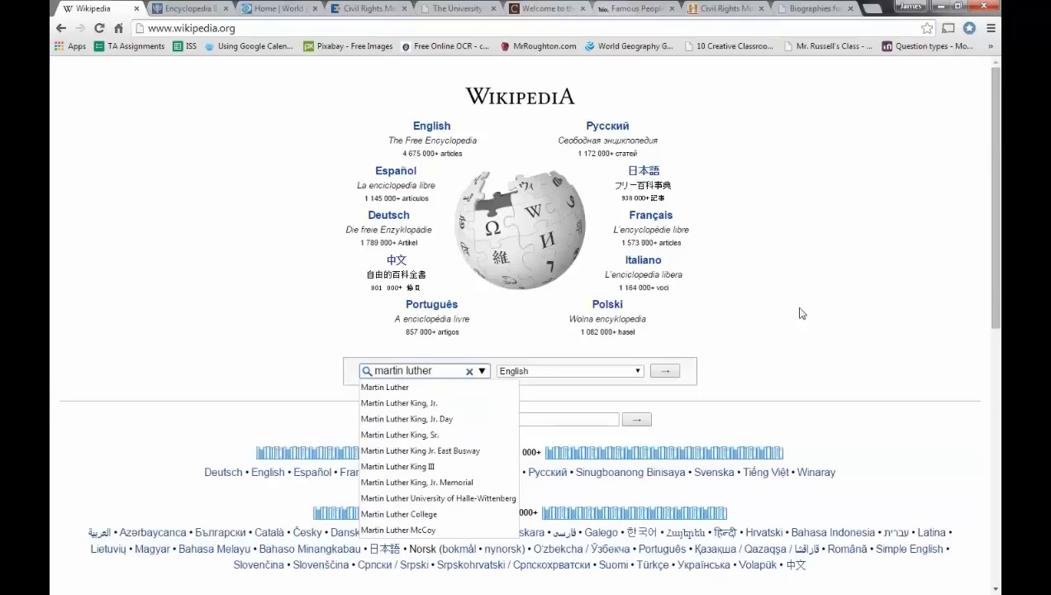
pyautogui.click(406, 403)
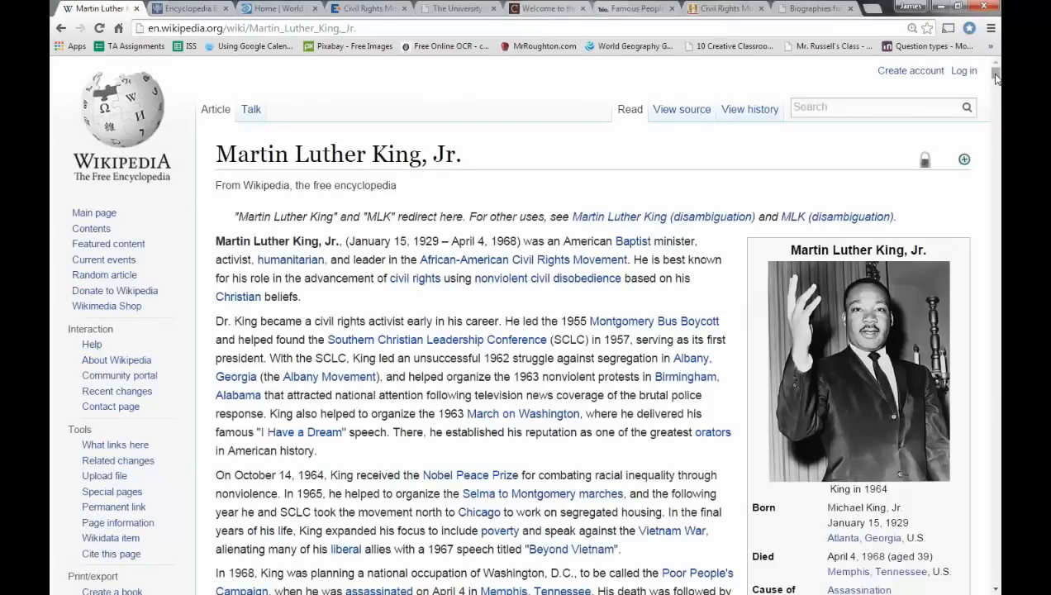
# - Scroll to the References section and highlight the U.S. Department of Justice reference entry
pyautogui.scroll(-3)
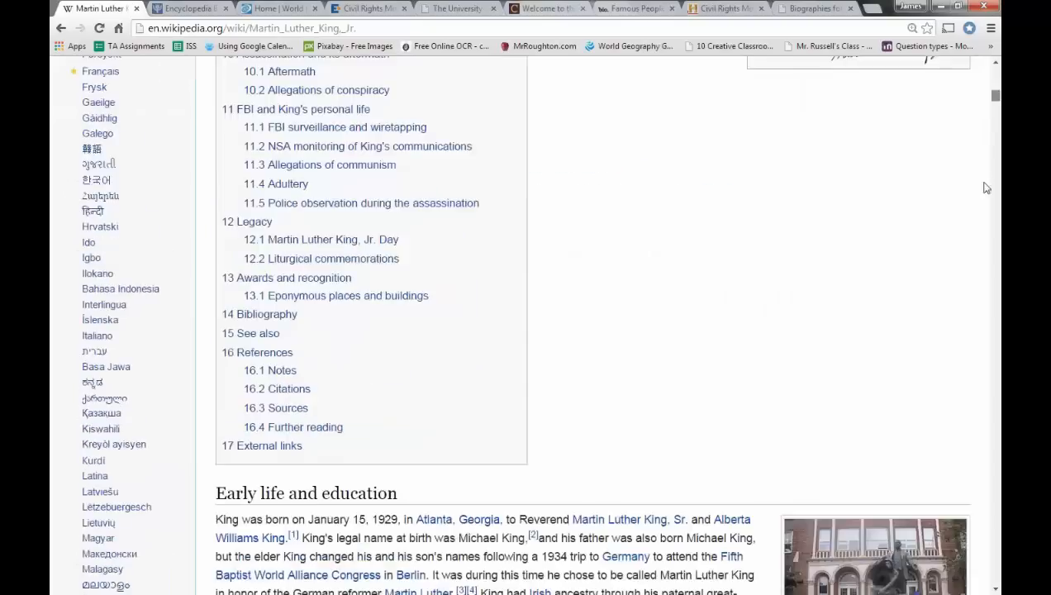
pyautogui.scroll(-3)
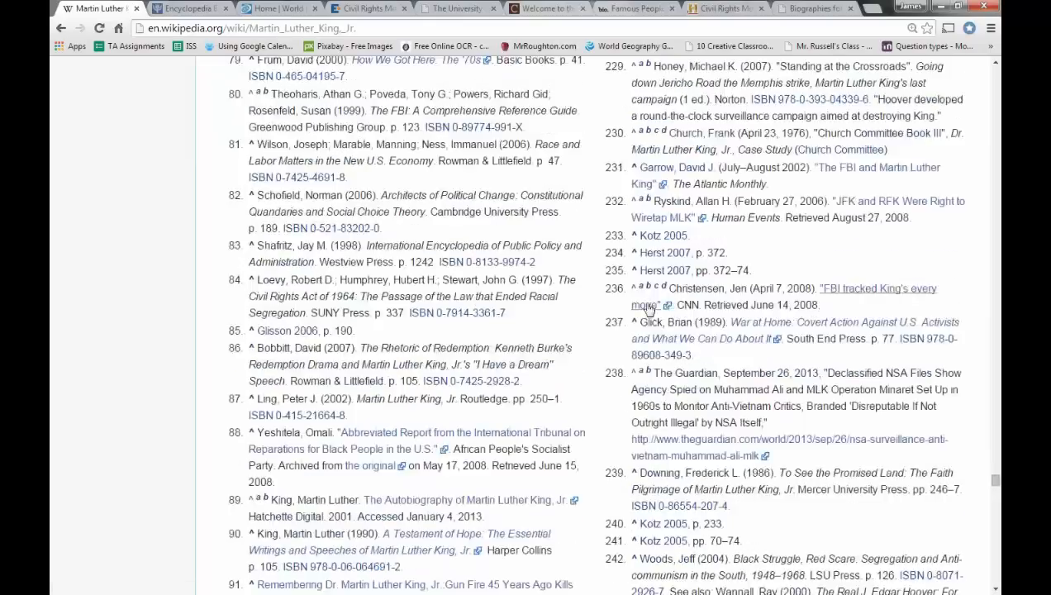
pyautogui.scroll(-3)
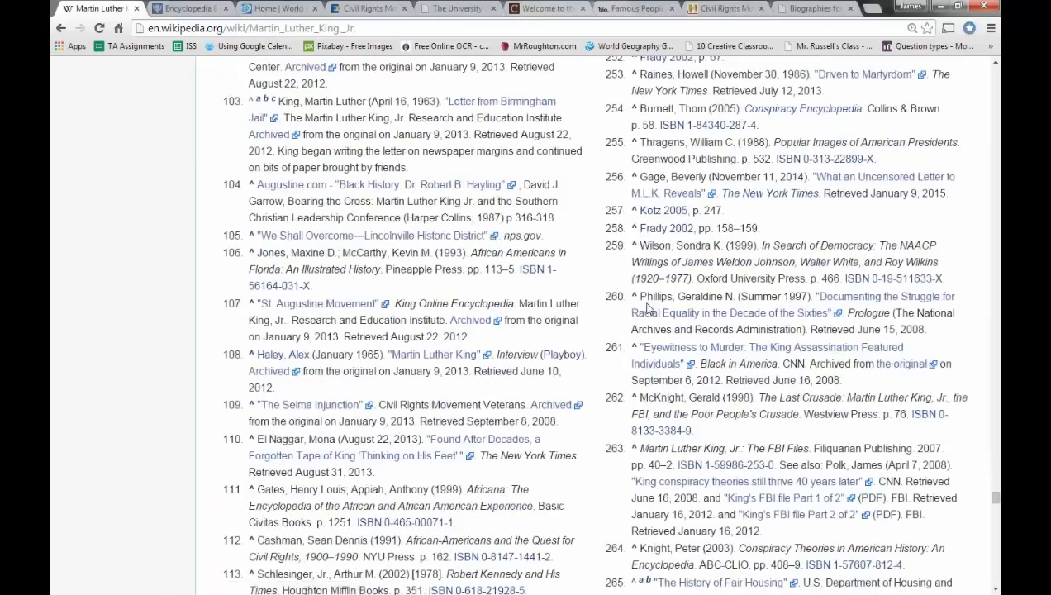
pyautogui.scroll(3)
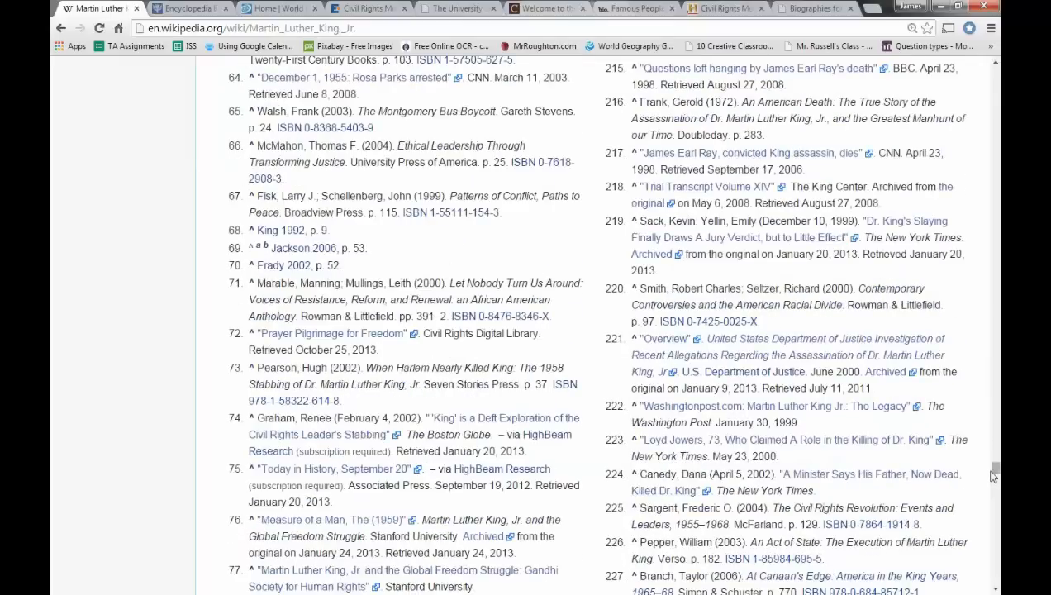
pyautogui.moveTo(702, 363)
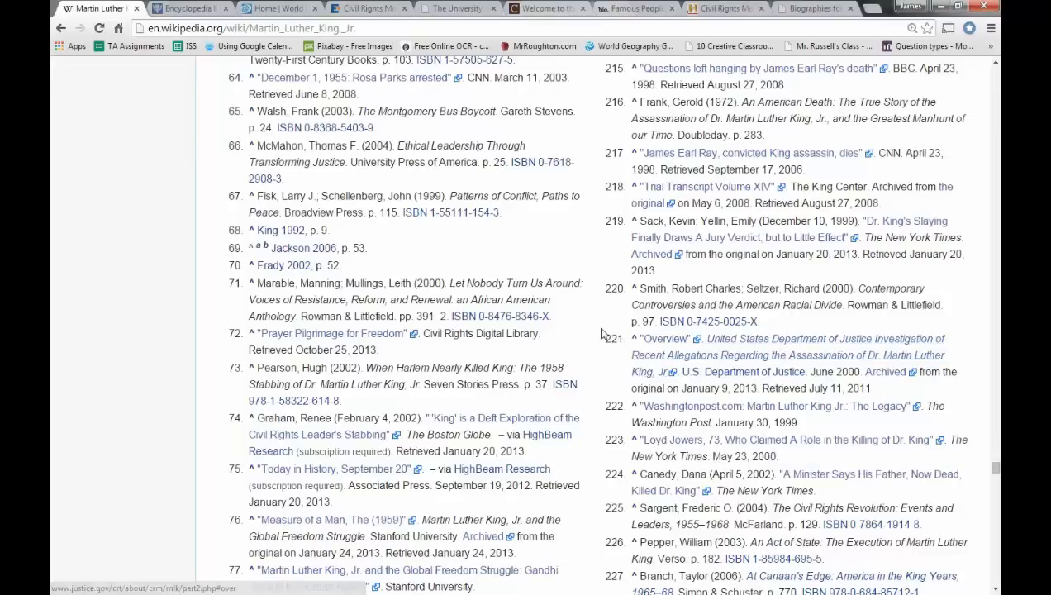
pyautogui.moveTo(632, 320); pyautogui.dragTo(896, 394)
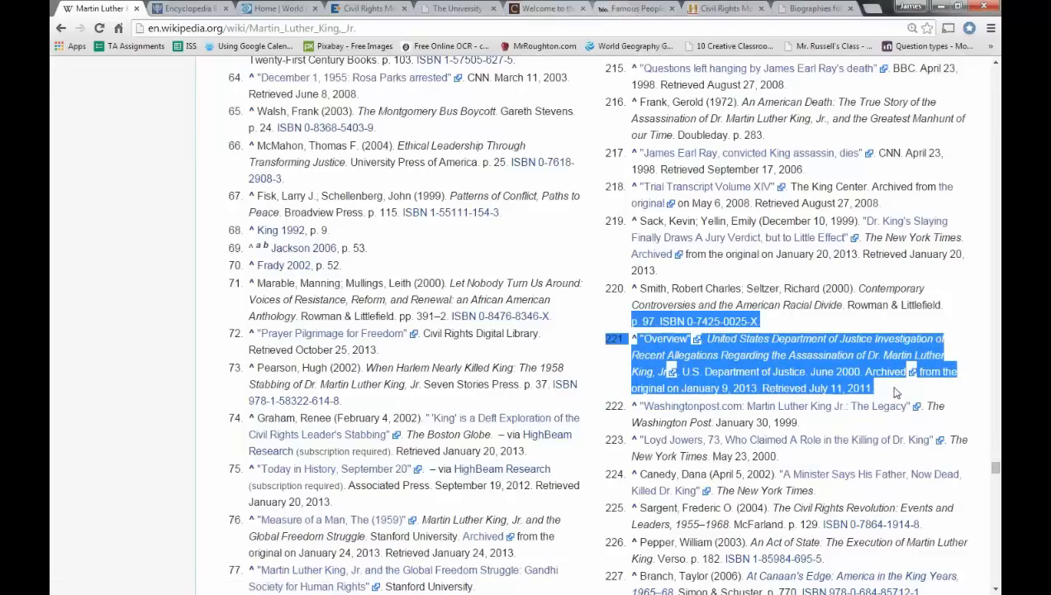
pyautogui.click(948, 304)
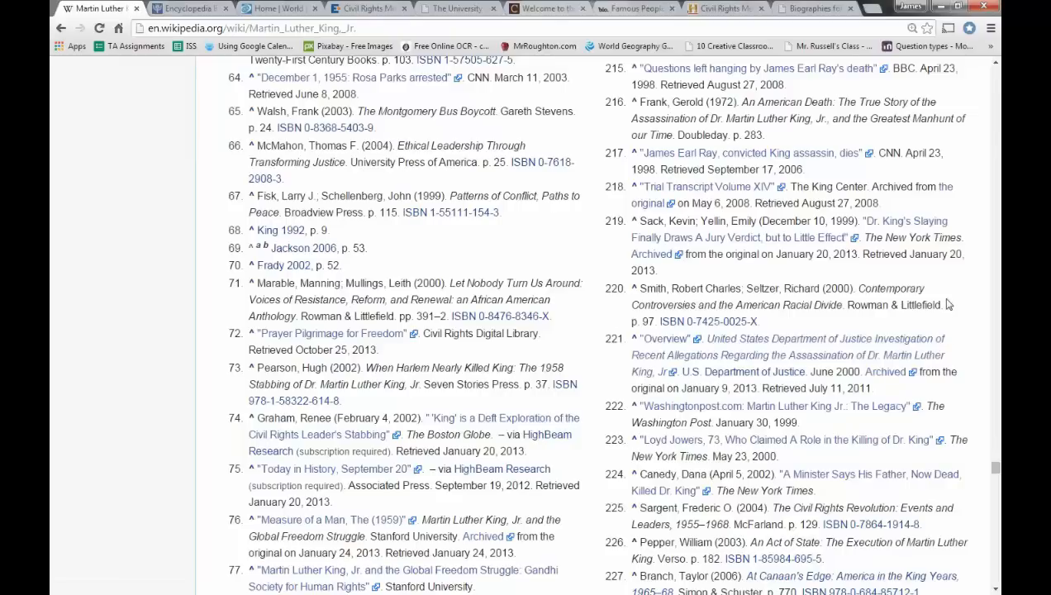
pyautogui.moveTo(561, 253)
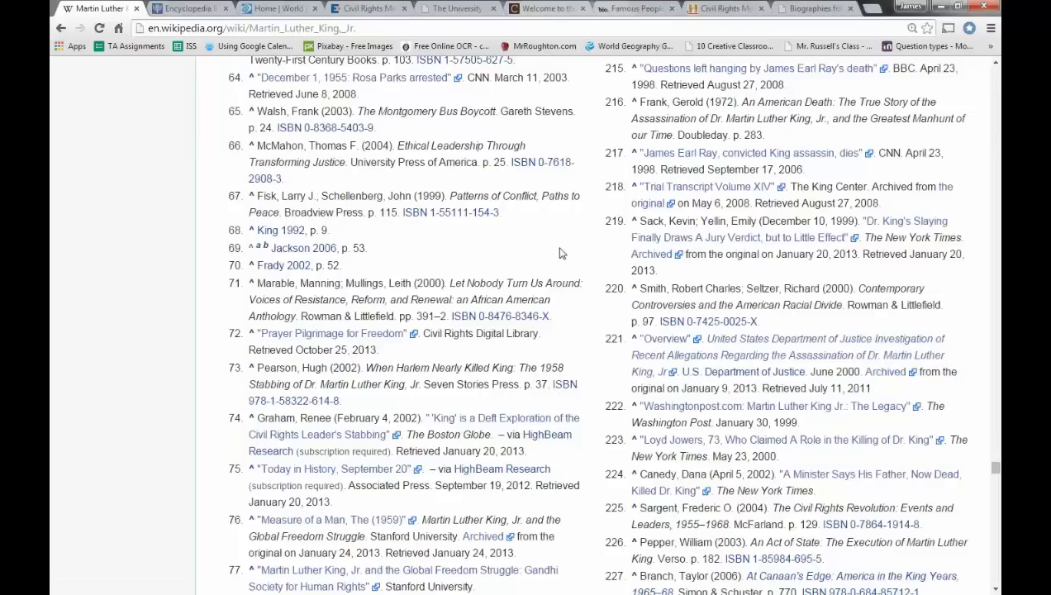
pyautogui.scroll(3)
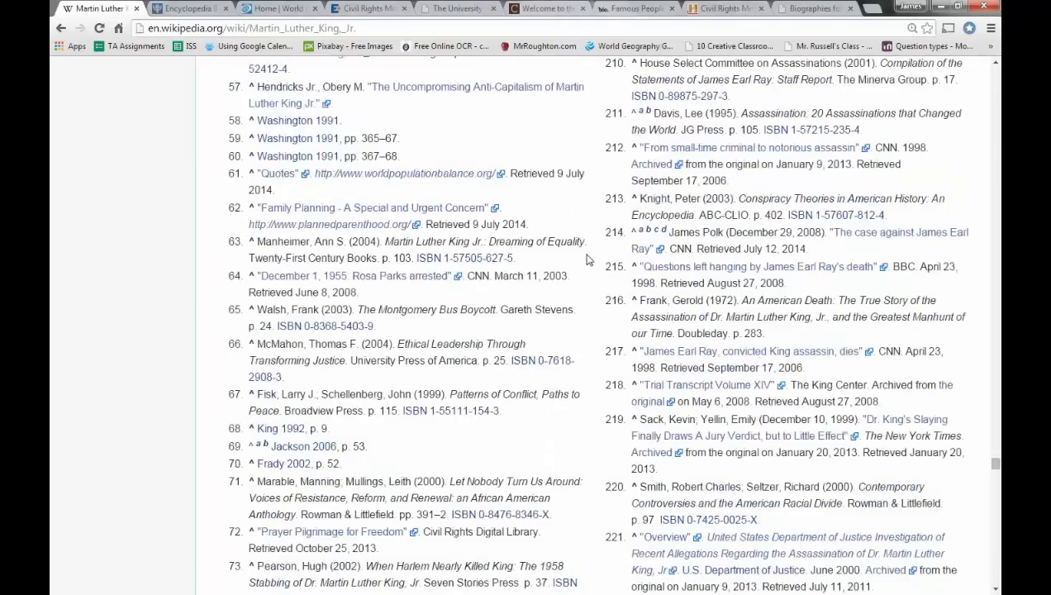
pyautogui.scroll(3)
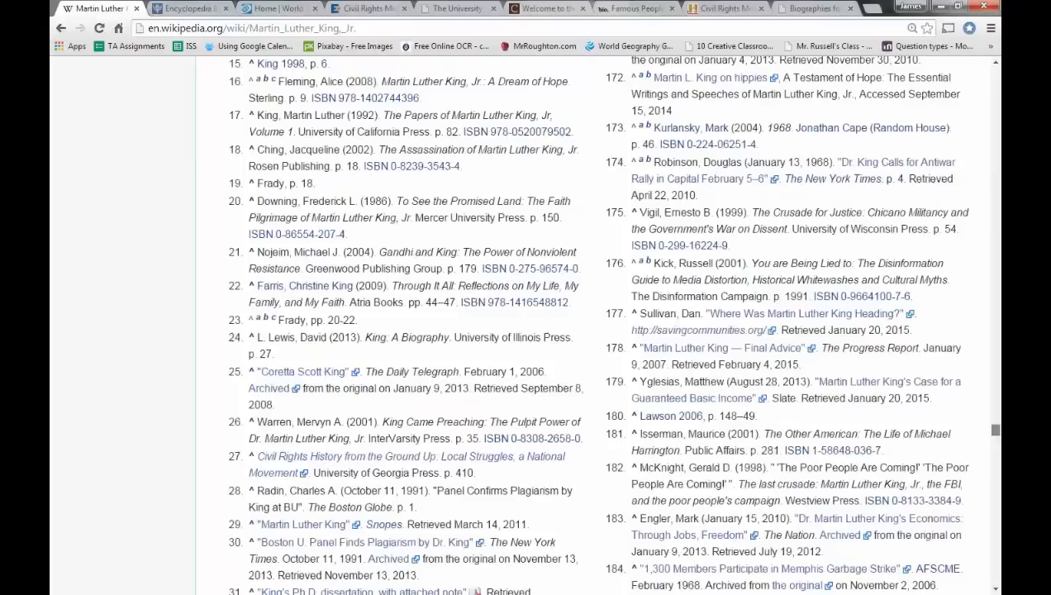
pyautogui.scroll(3)
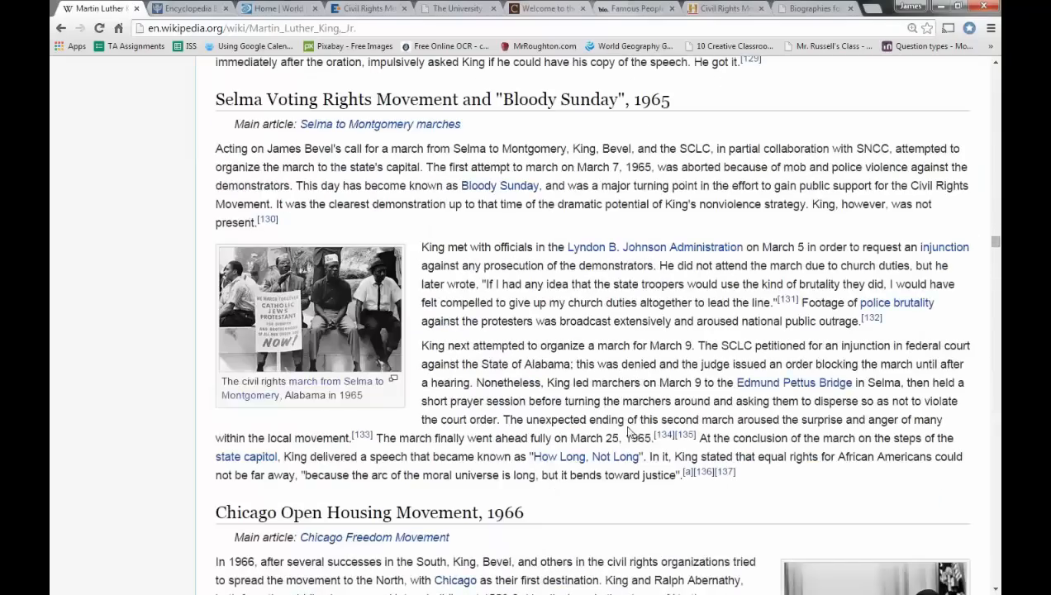
# - Highlight the Mountaintop speech passage and open its cited Newsweek source from footnote 167
pyautogui.scroll(-3)
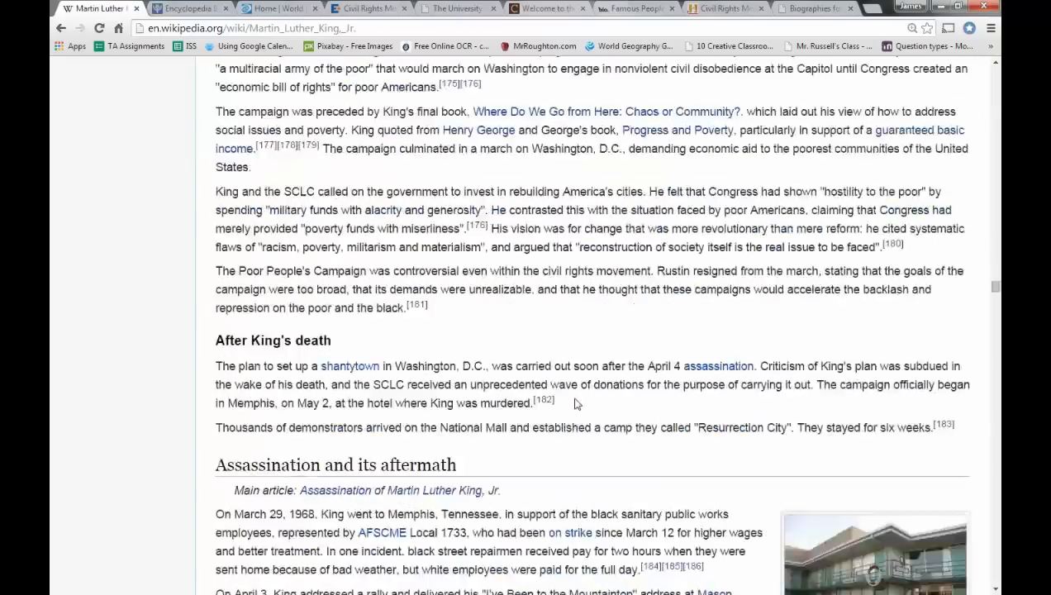
pyautogui.scroll(-3)
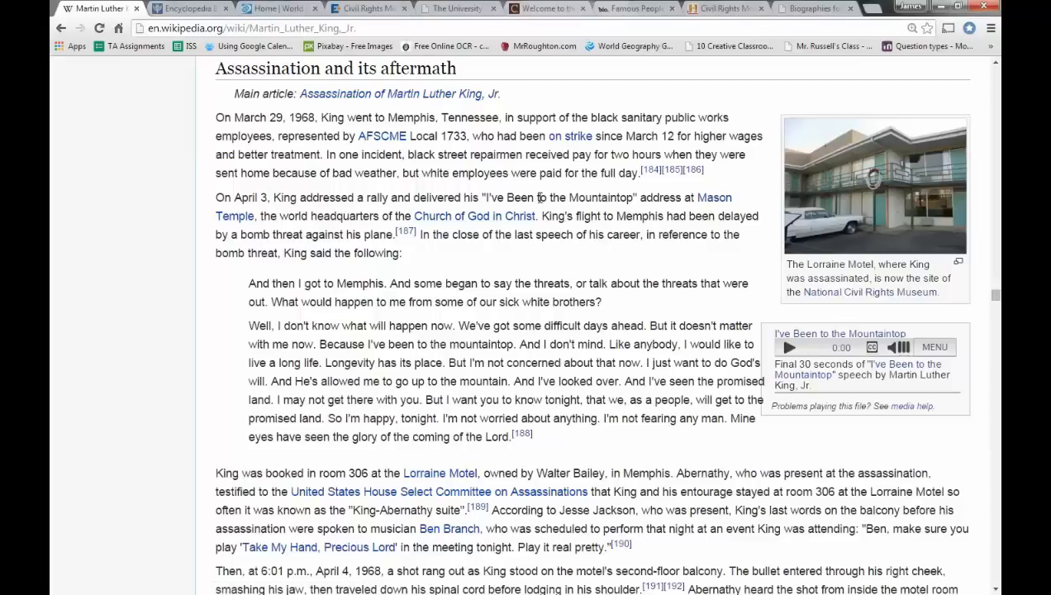
pyautogui.moveTo(484, 198); pyautogui.dragTo(476, 235)
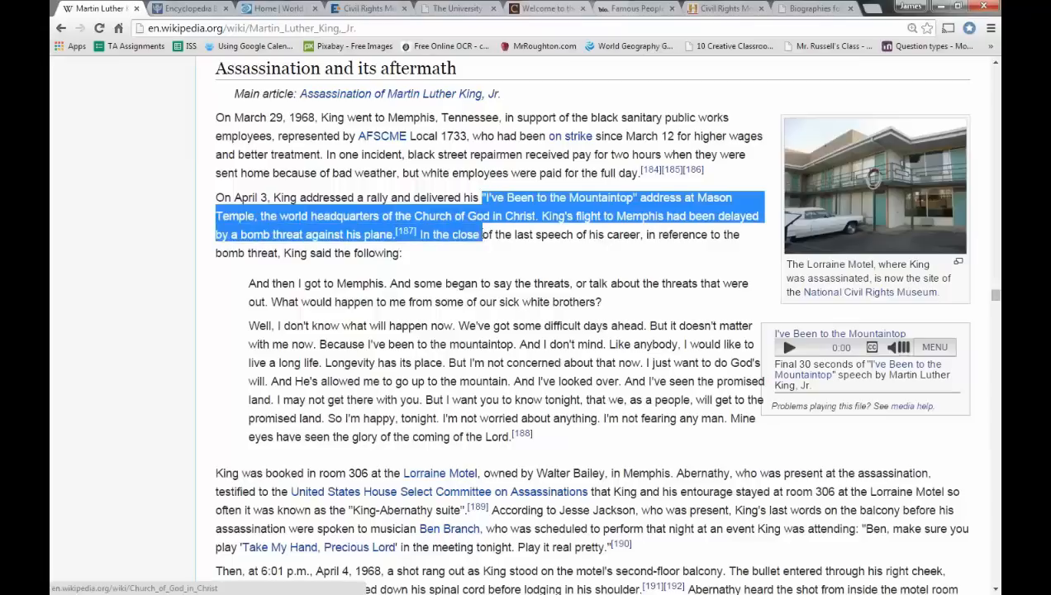
pyautogui.click(436, 271)
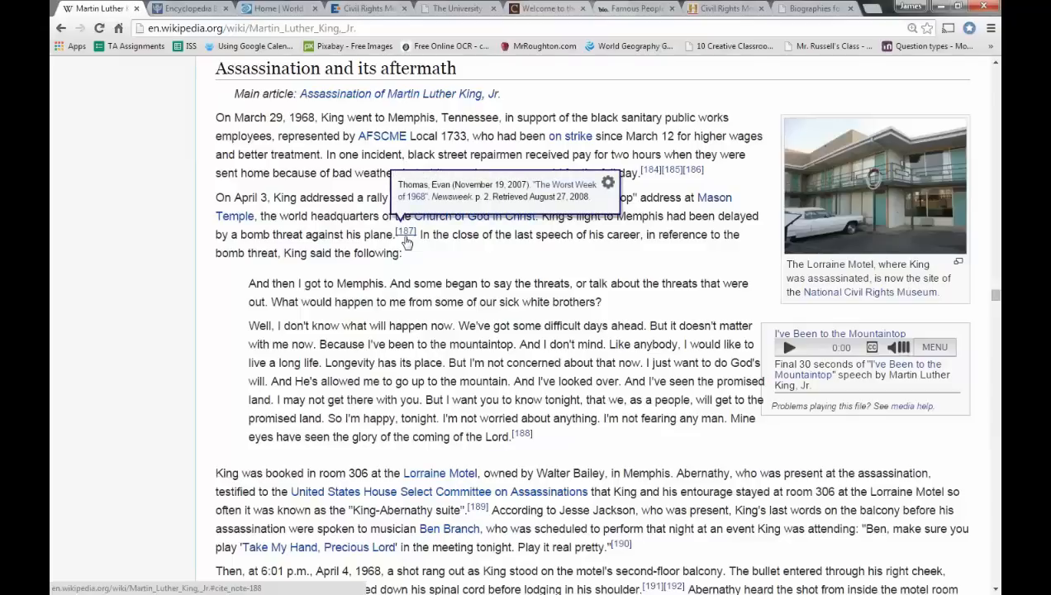
pyautogui.moveTo(407, 241)
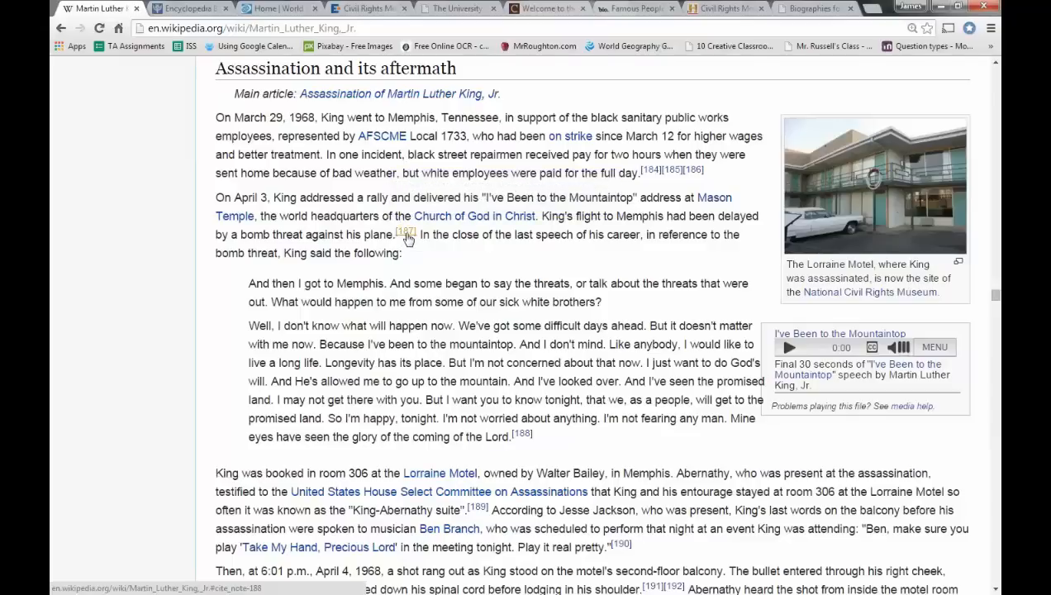
pyautogui.moveTo(404, 234)
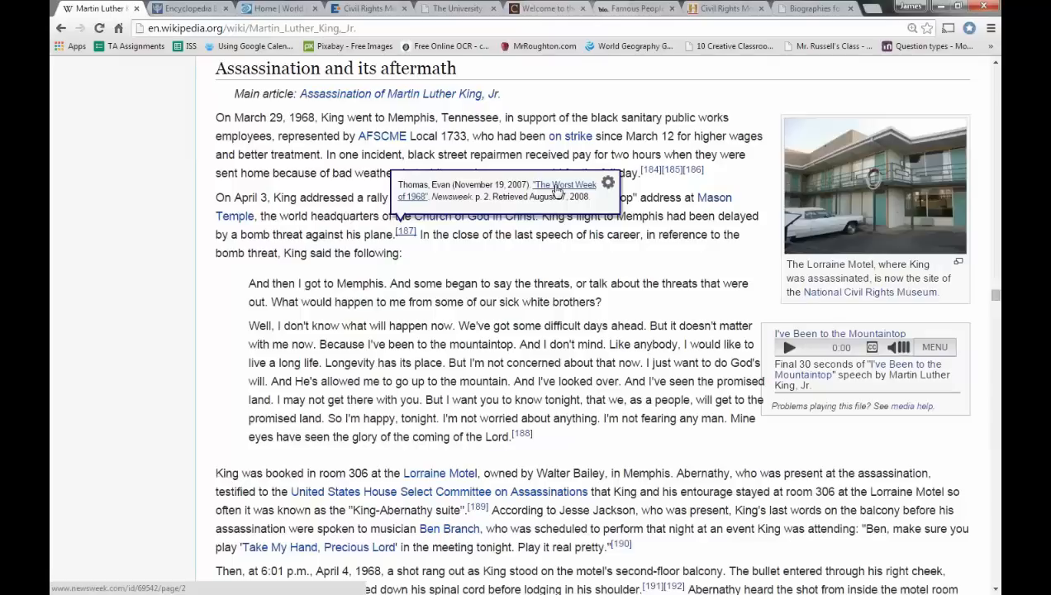
pyautogui.click(555, 189)
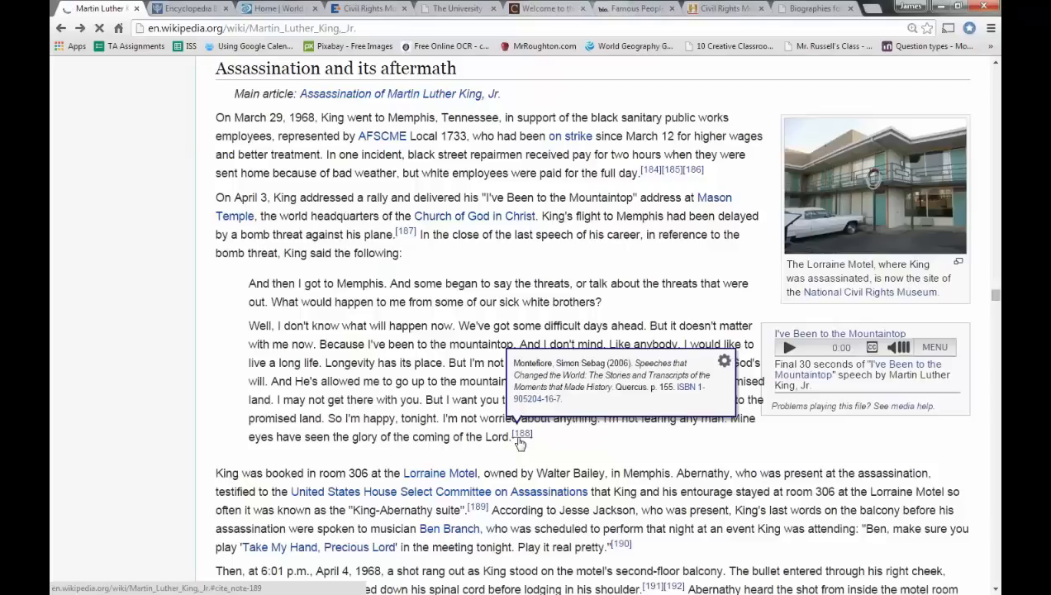
pyautogui.moveTo(645, 442)
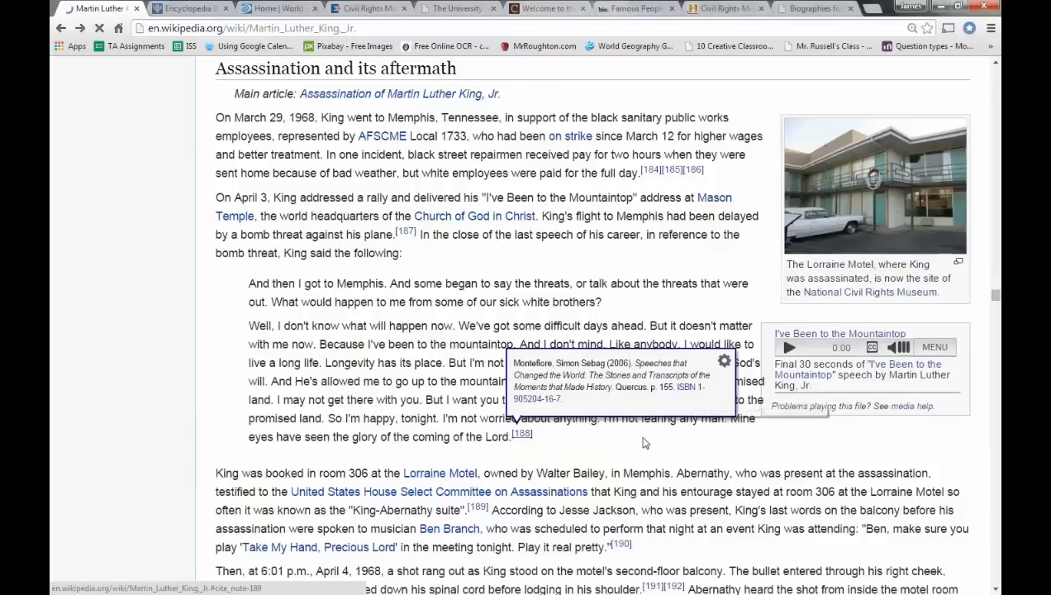
# - Open the Guardian article on Jackson from the Pilkington citation popup
pyautogui.click(869, 291)
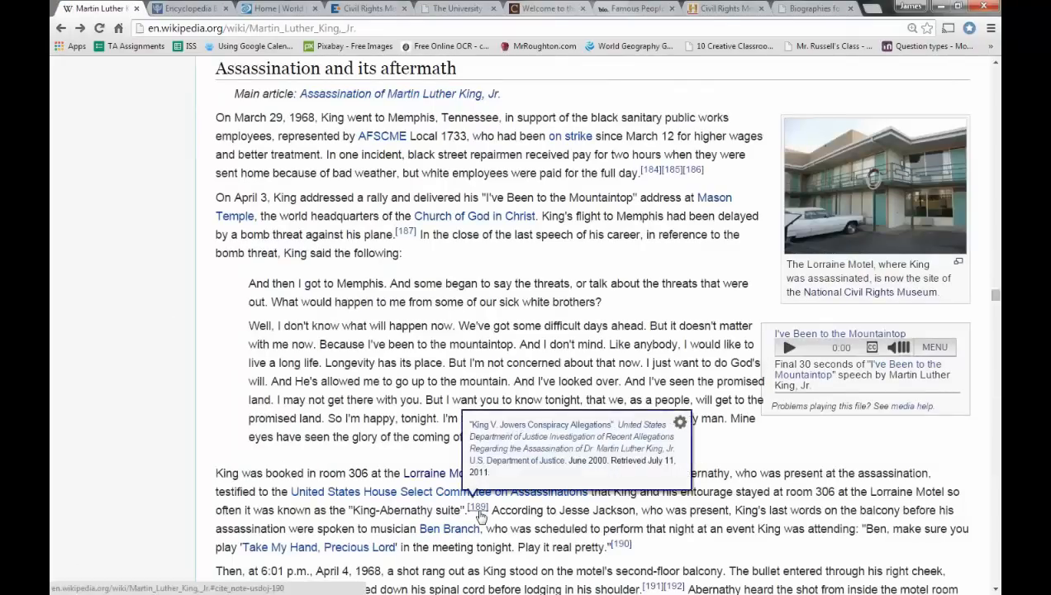
pyautogui.moveTo(625, 433)
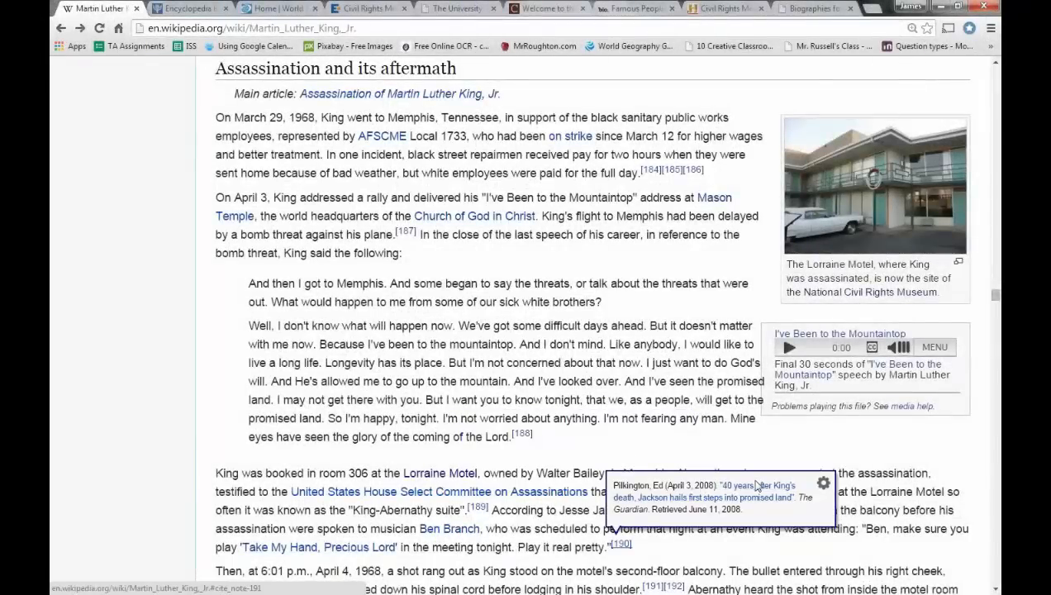
pyautogui.click(757, 487)
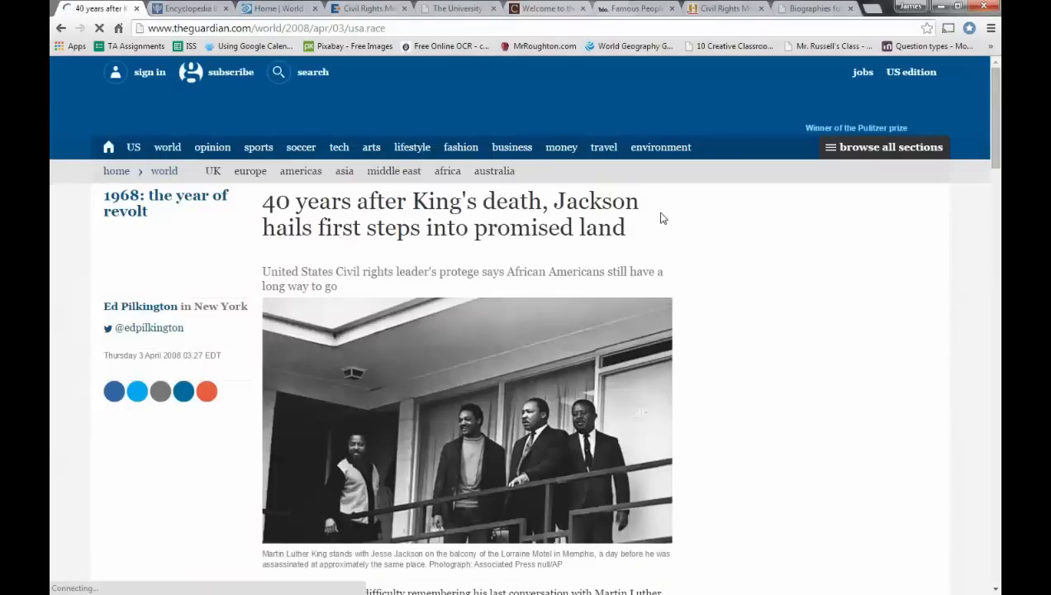
# - Scroll down the King article to the Aftermath section on the shooting
pyautogui.scroll(-3)
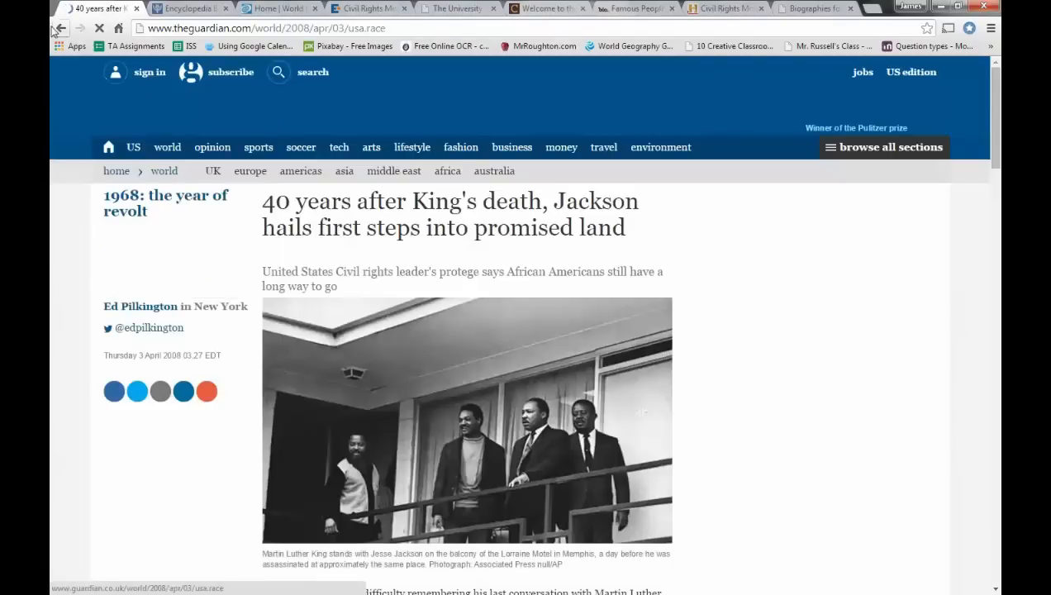
pyautogui.moveTo(56, 26)
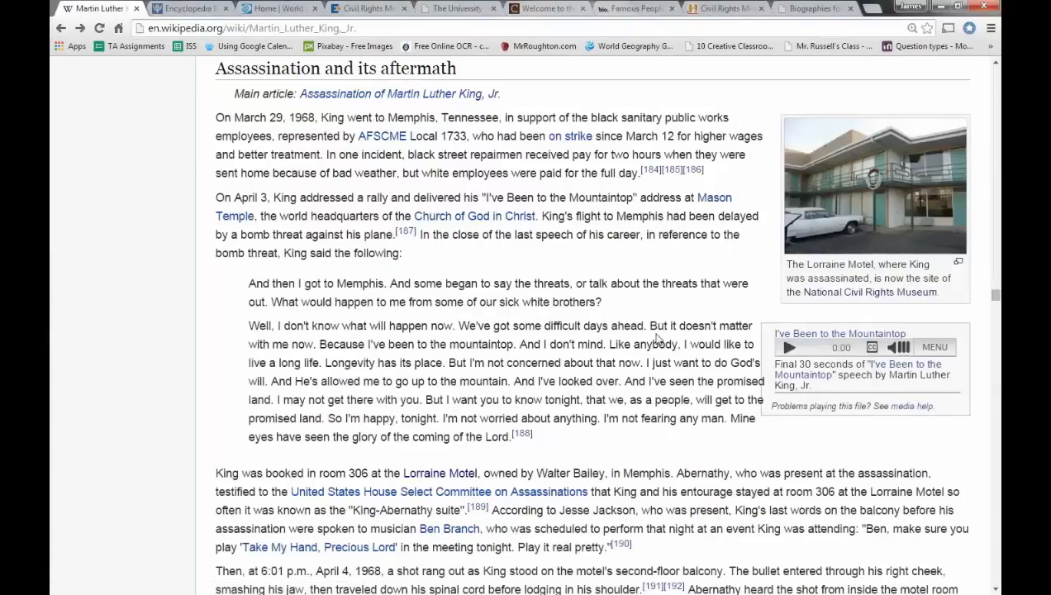
pyautogui.scroll(-3)
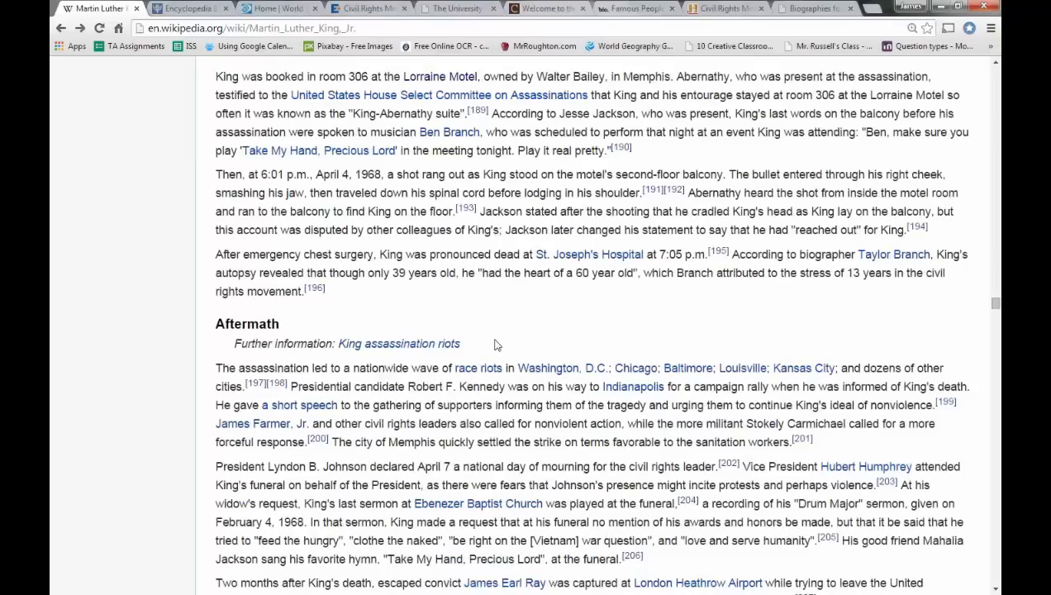
pyautogui.moveTo(185, 9)
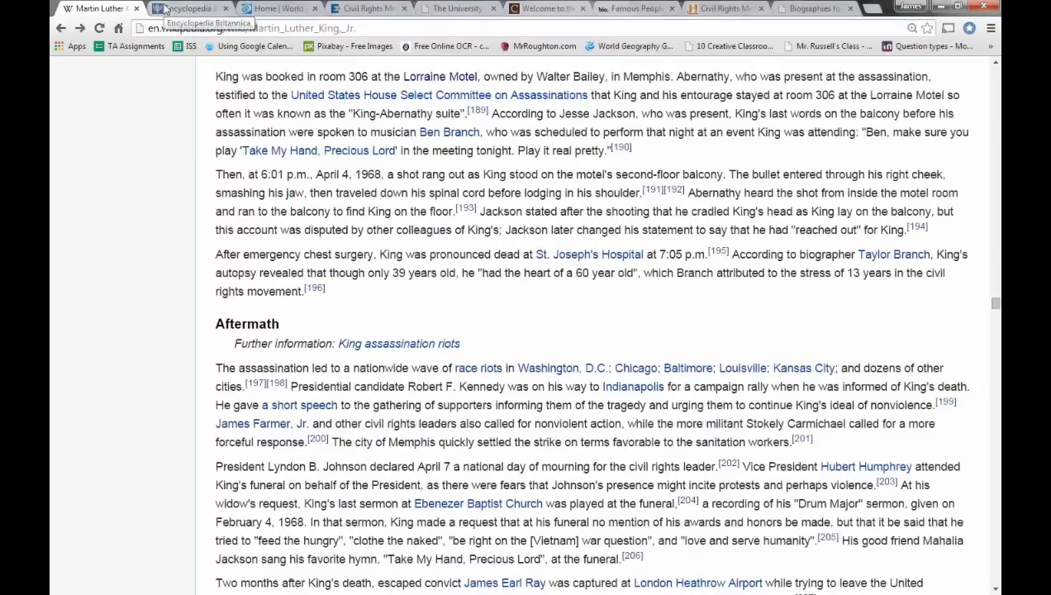
# - Switch through Britannica, World Book, encyclopedia.com, Mississippi archive, Civil Rights Digital Library, ending on Biography.com
pyautogui.click(189, 10)
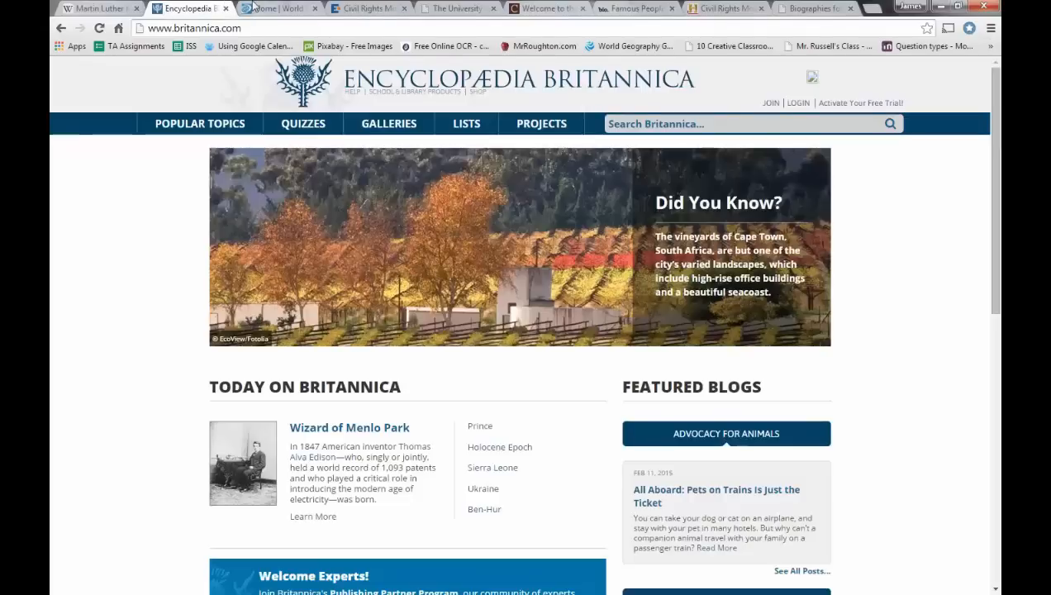
pyautogui.moveTo(281, 8)
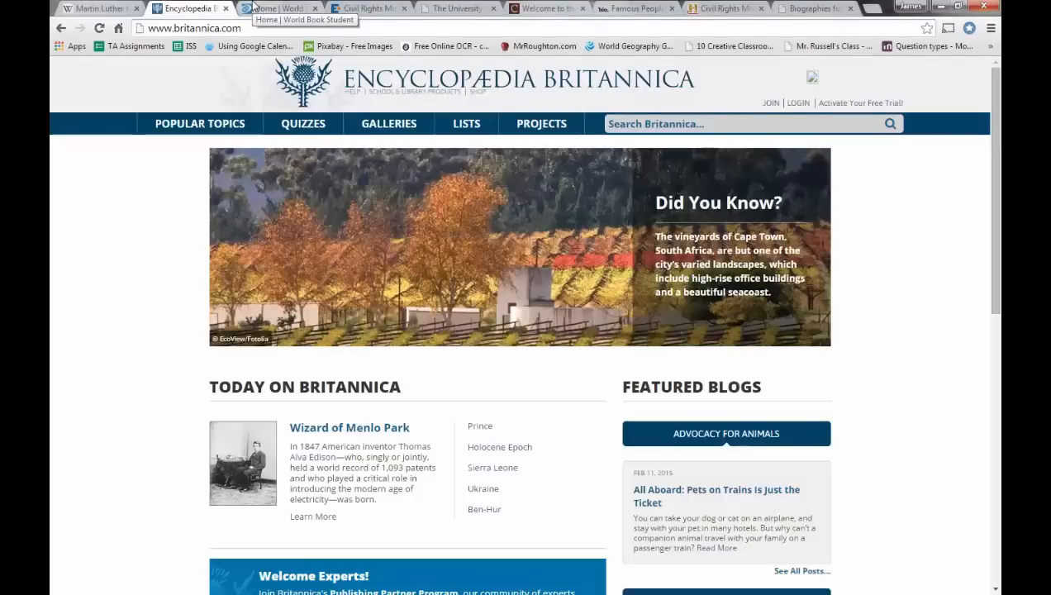
pyautogui.click(281, 10)
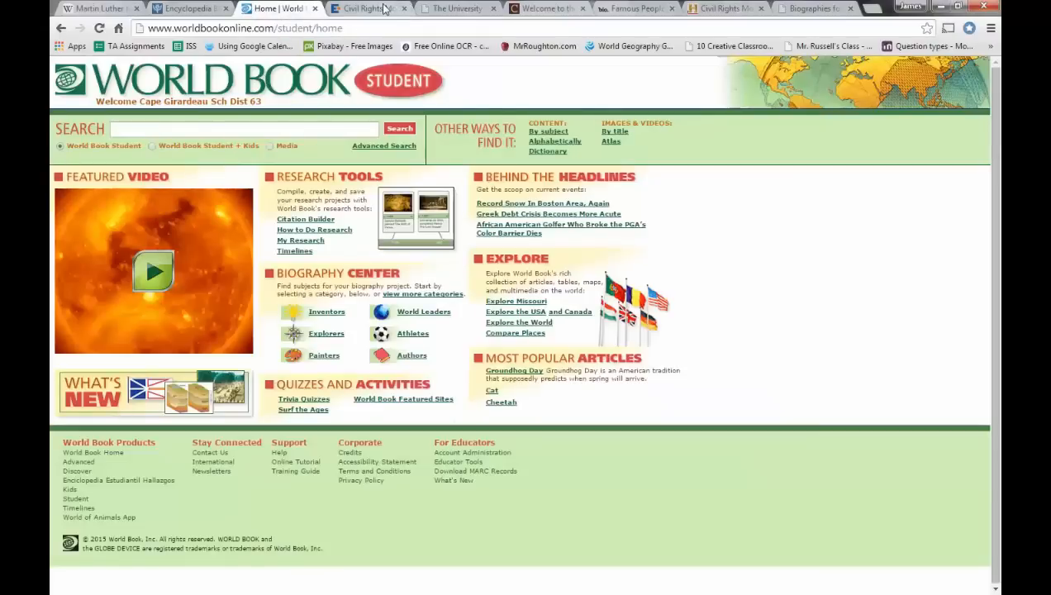
pyautogui.click(367, 10)
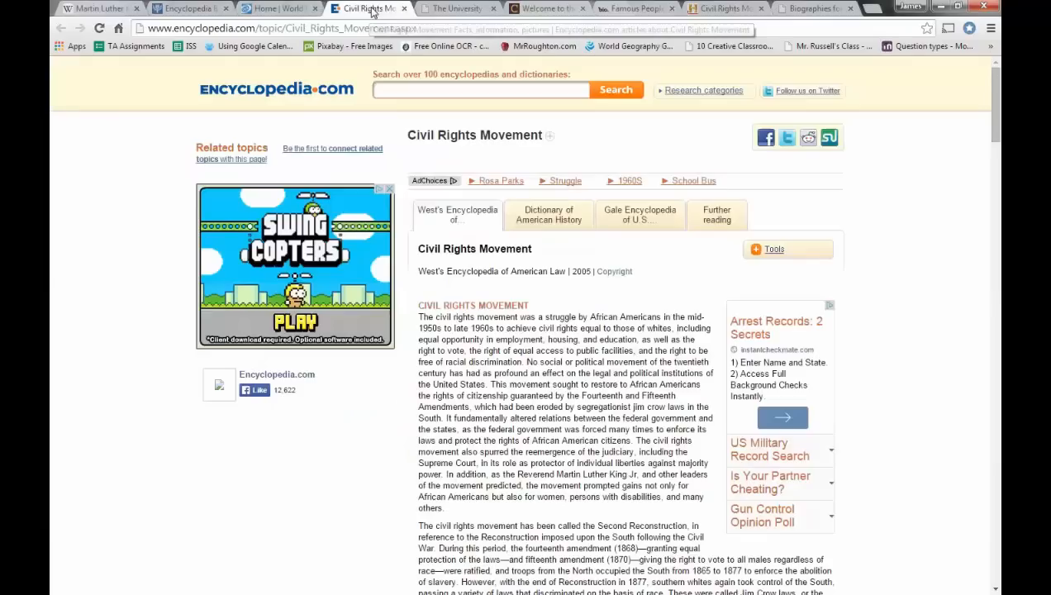
pyautogui.click(463, 10)
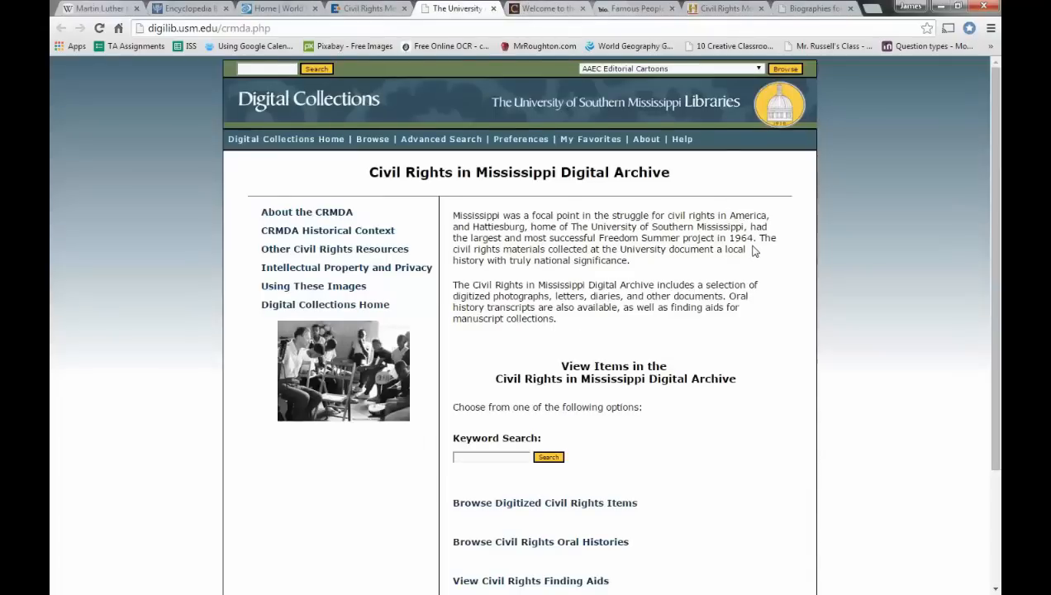
pyautogui.moveTo(800, 289)
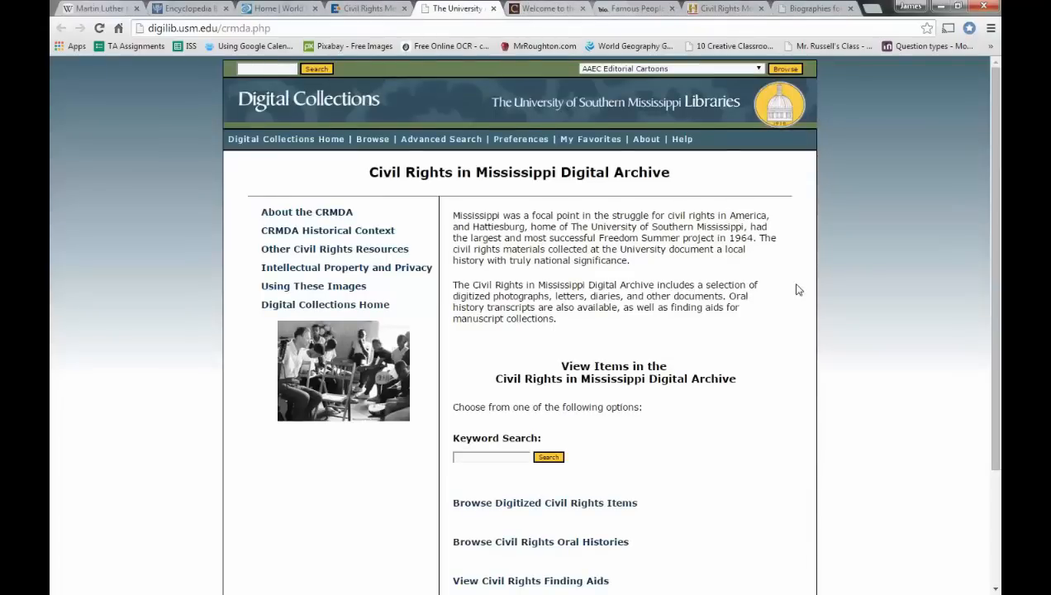
pyautogui.scroll(-3)
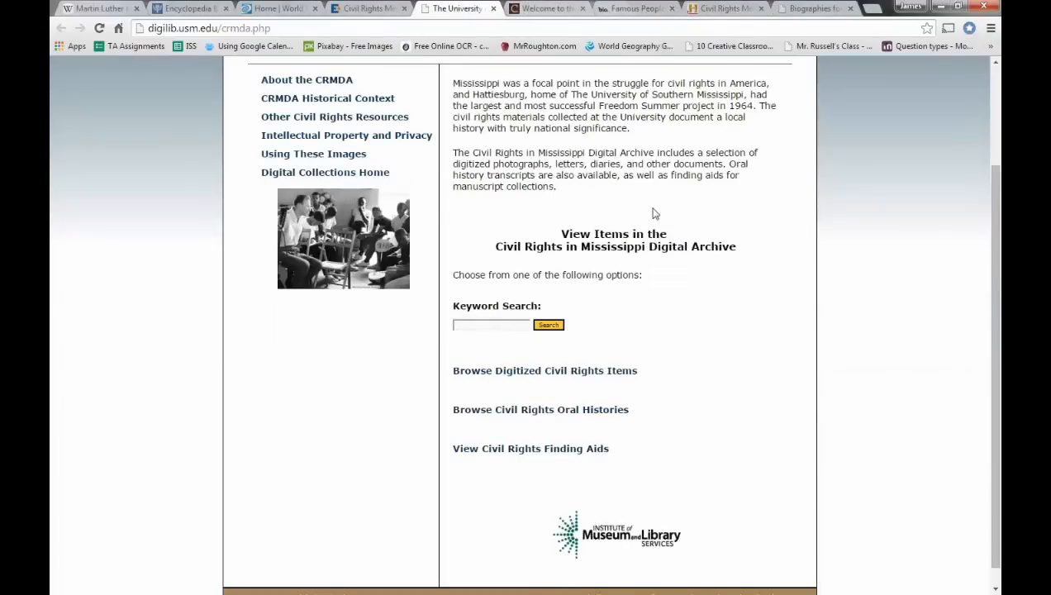
pyautogui.click(537, 10)
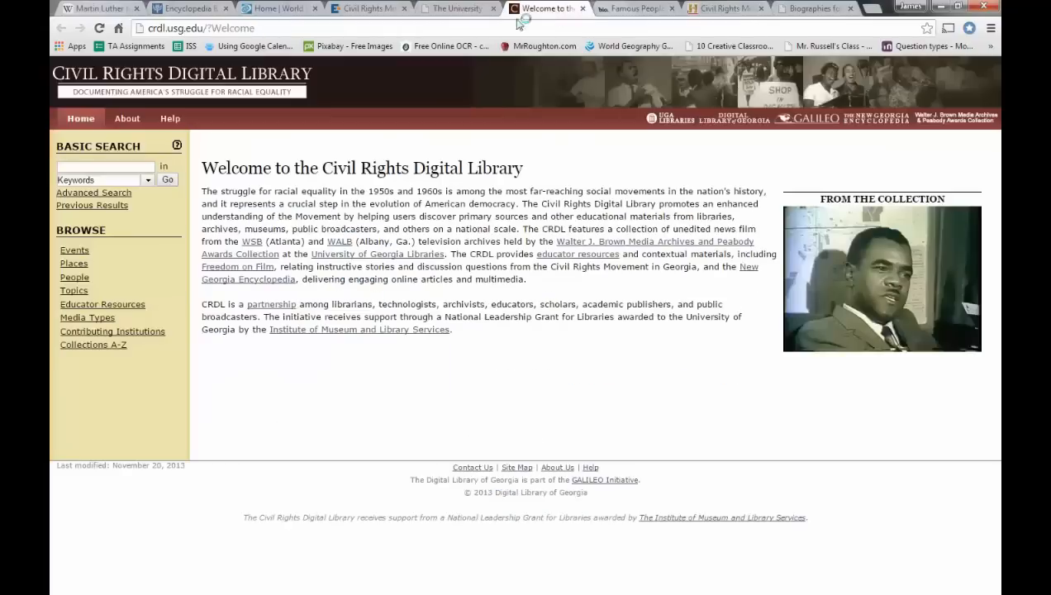
pyautogui.moveTo(592, 289)
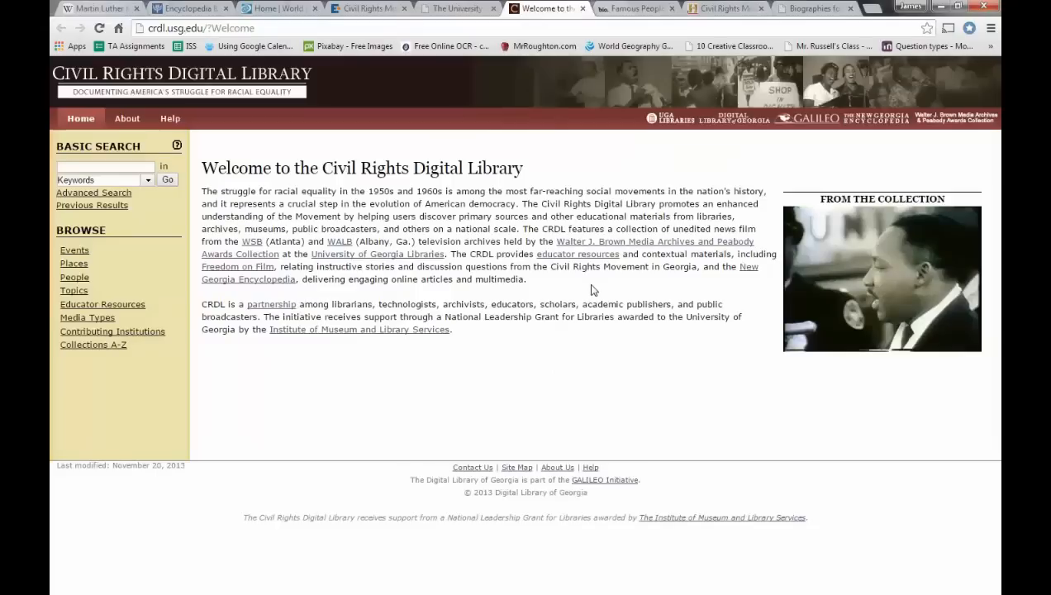
pyautogui.moveTo(659, 80)
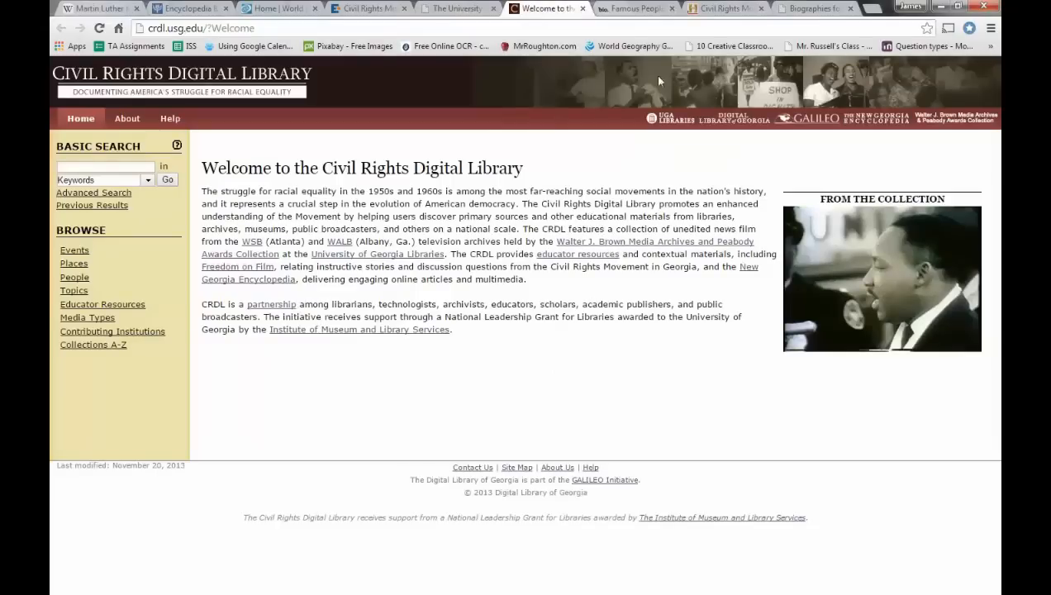
pyautogui.click(635, 9)
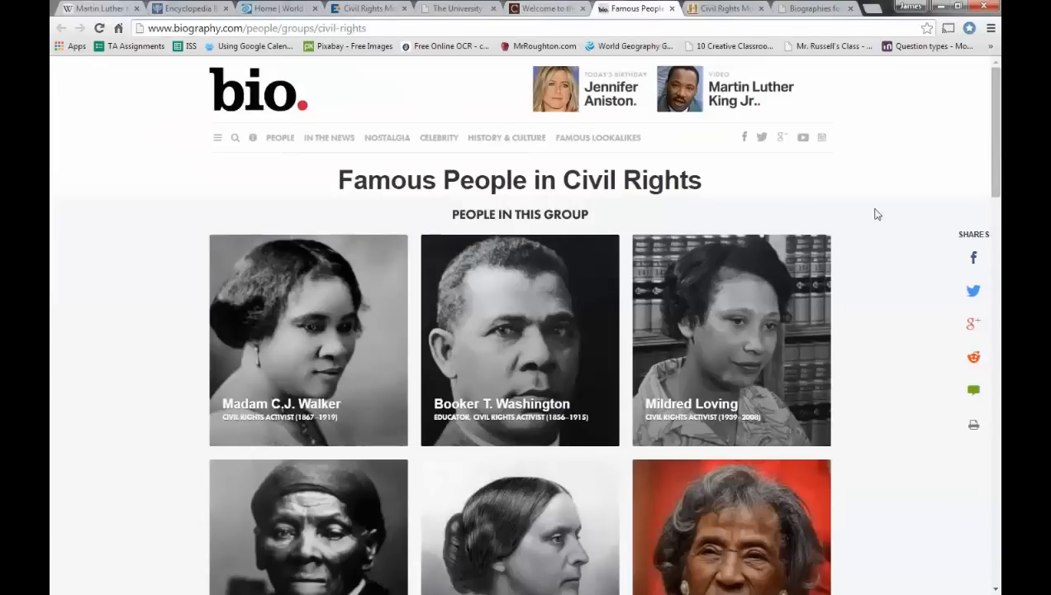
pyautogui.moveTo(869, 185)
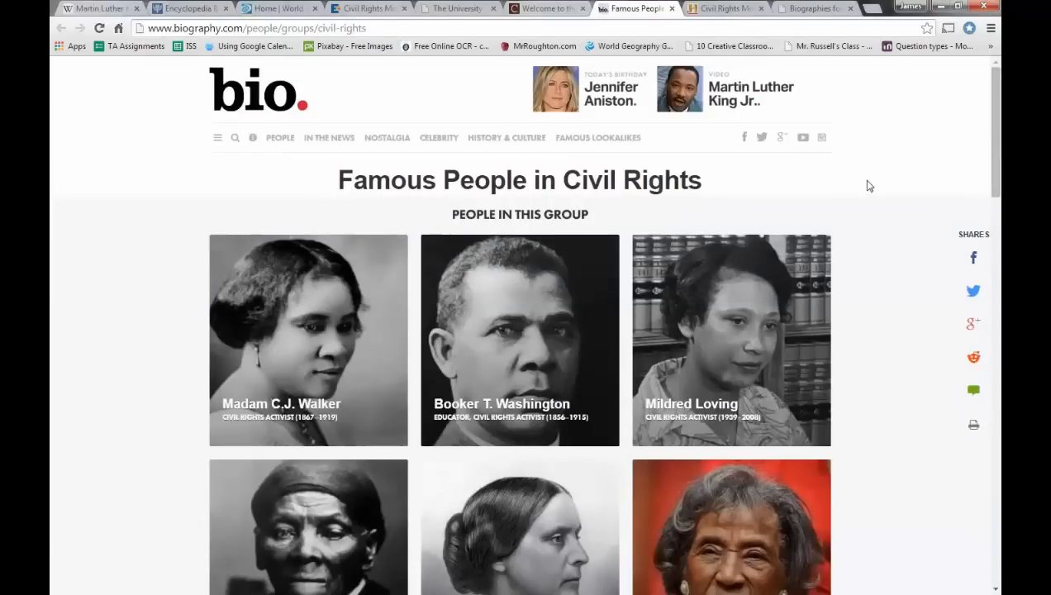
# - Scroll down Biography.com's civil rights figures grid past Rosa Parks and John Lewis
pyautogui.scroll(-3)
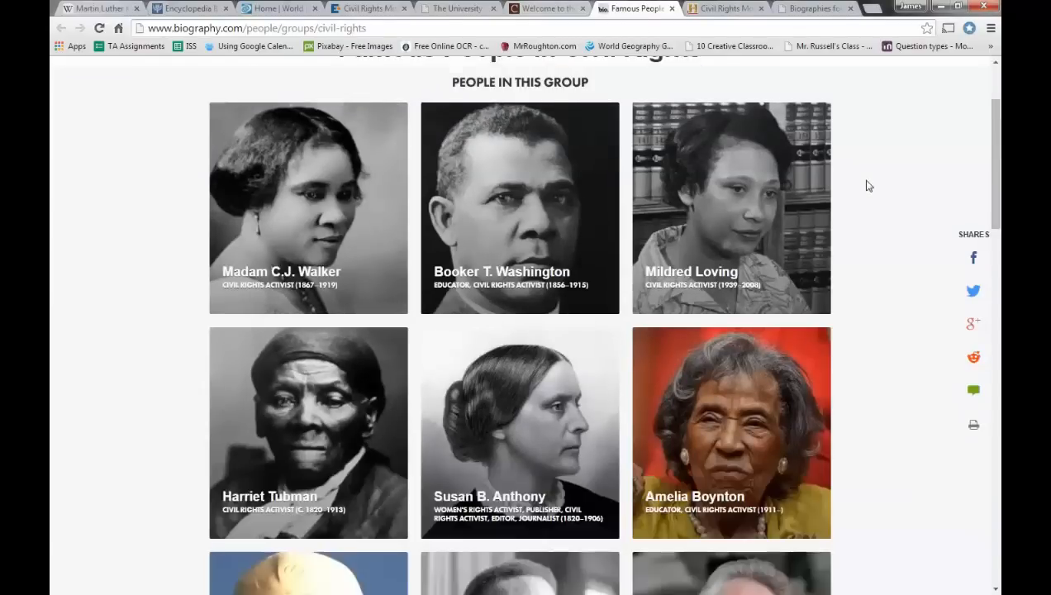
pyautogui.scroll(-3)
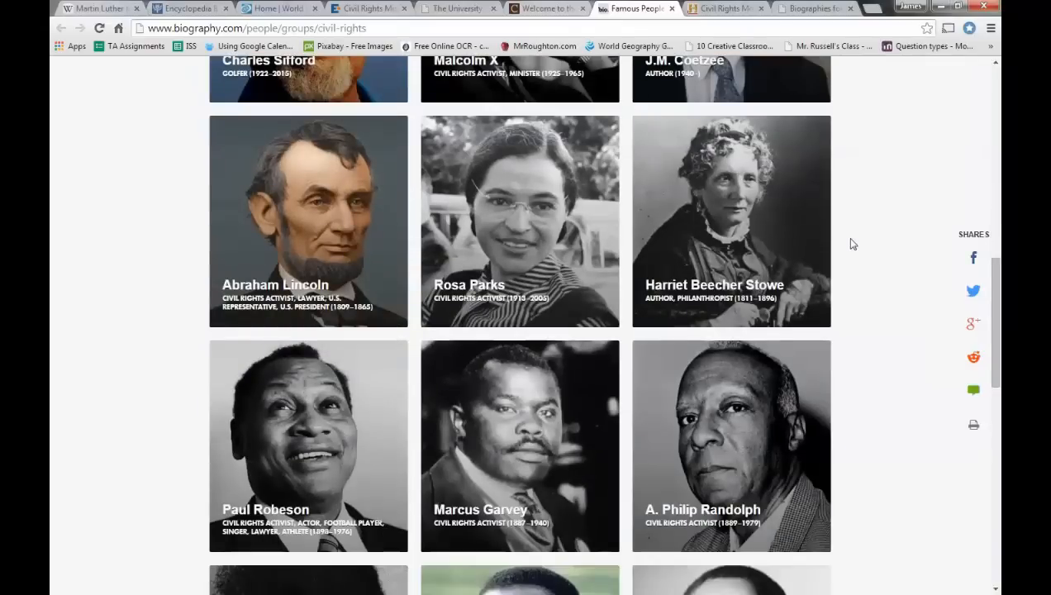
pyautogui.moveTo(866, 245)
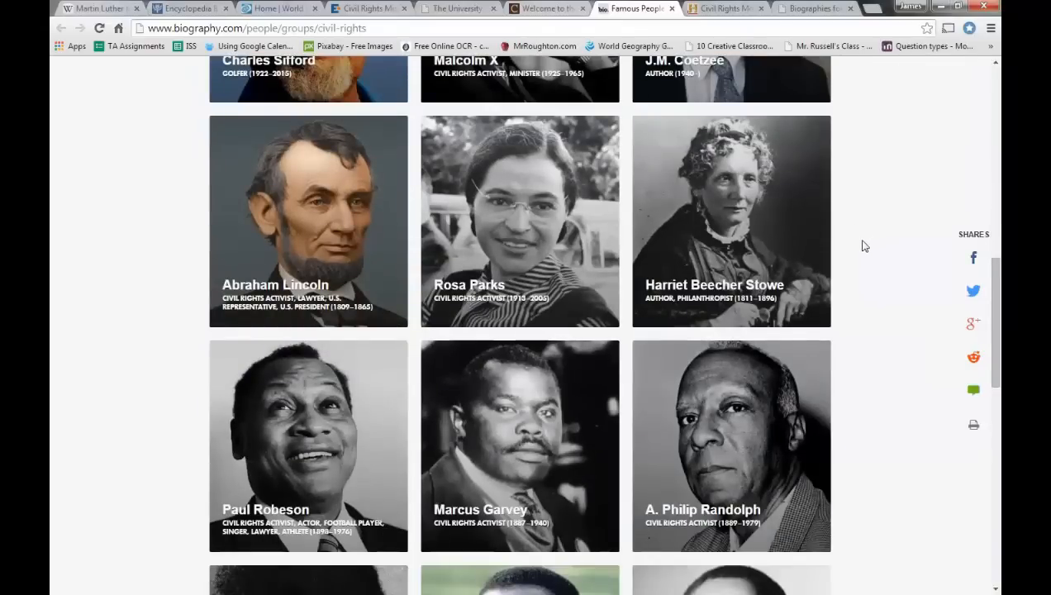
pyautogui.scroll(-3)
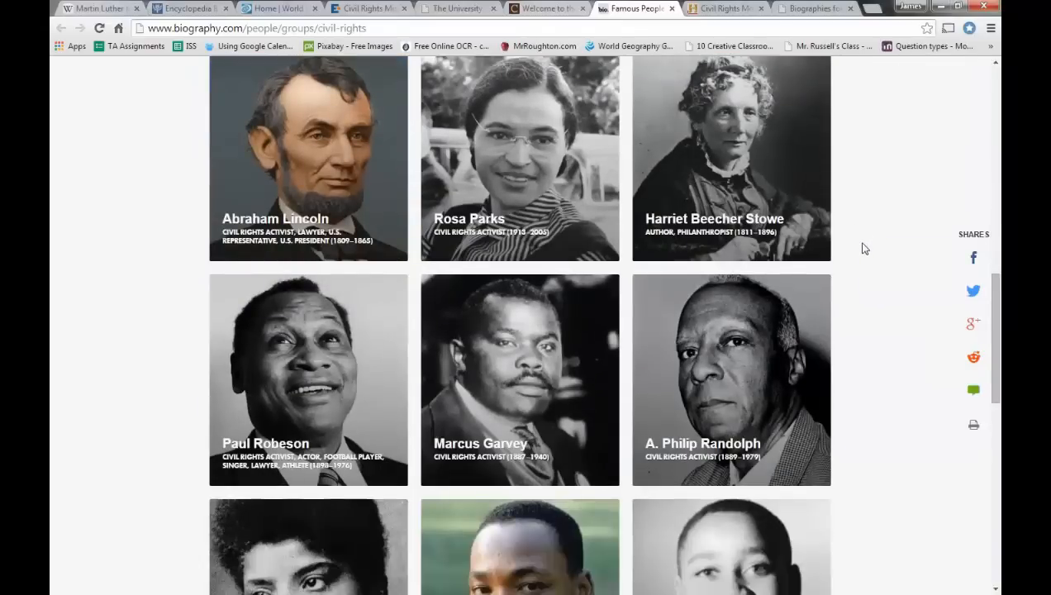
pyautogui.scroll(-3)
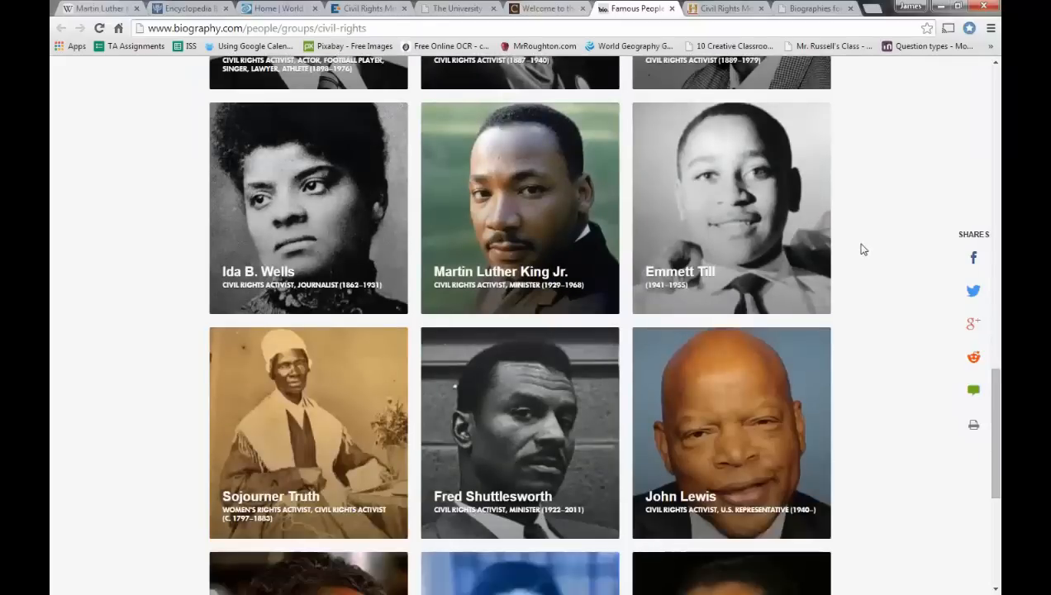
pyautogui.scroll(-3)
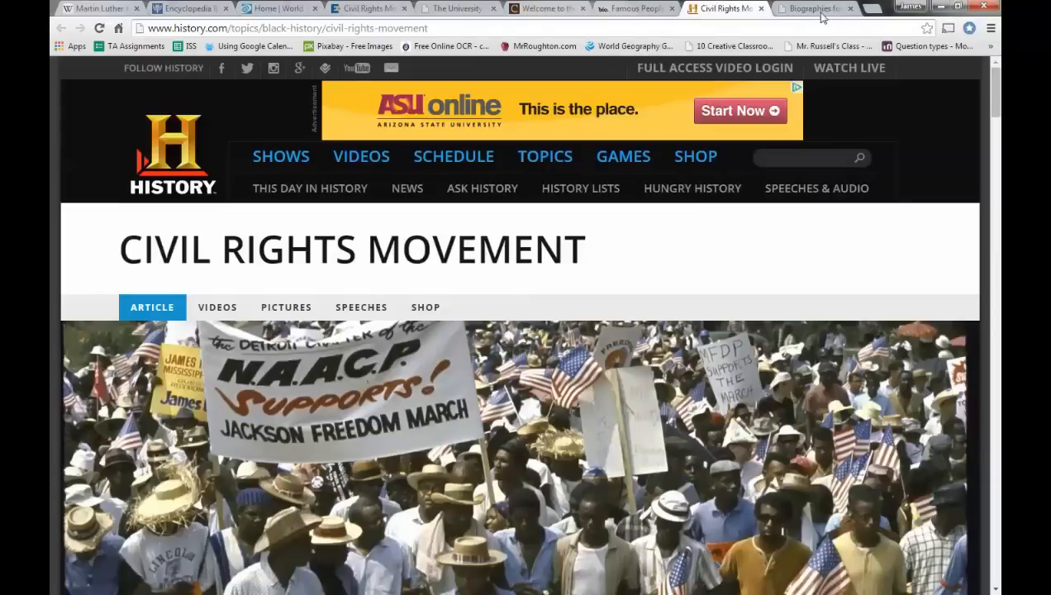
# - Bring up the Ducksters Biography for Kids page and scroll to its top
pyautogui.click(818, 10)
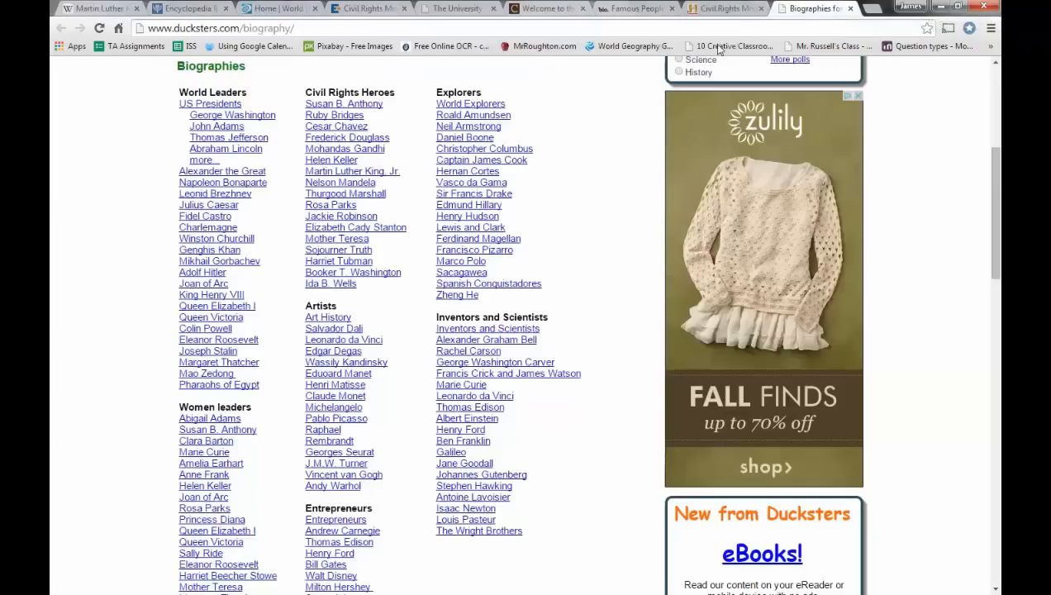
pyautogui.scroll(3)
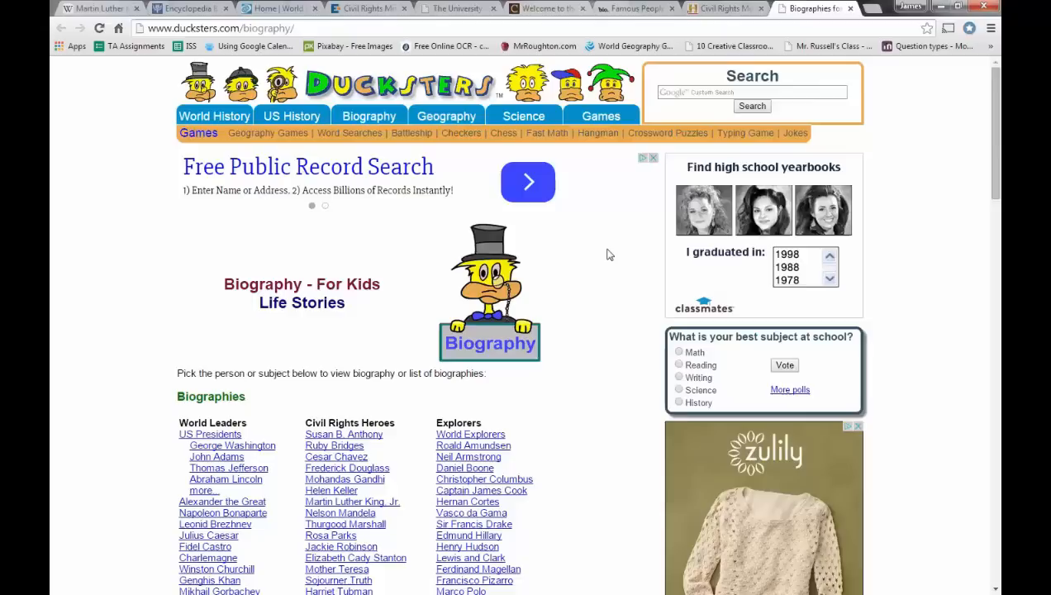
pyautogui.moveTo(129, 266)
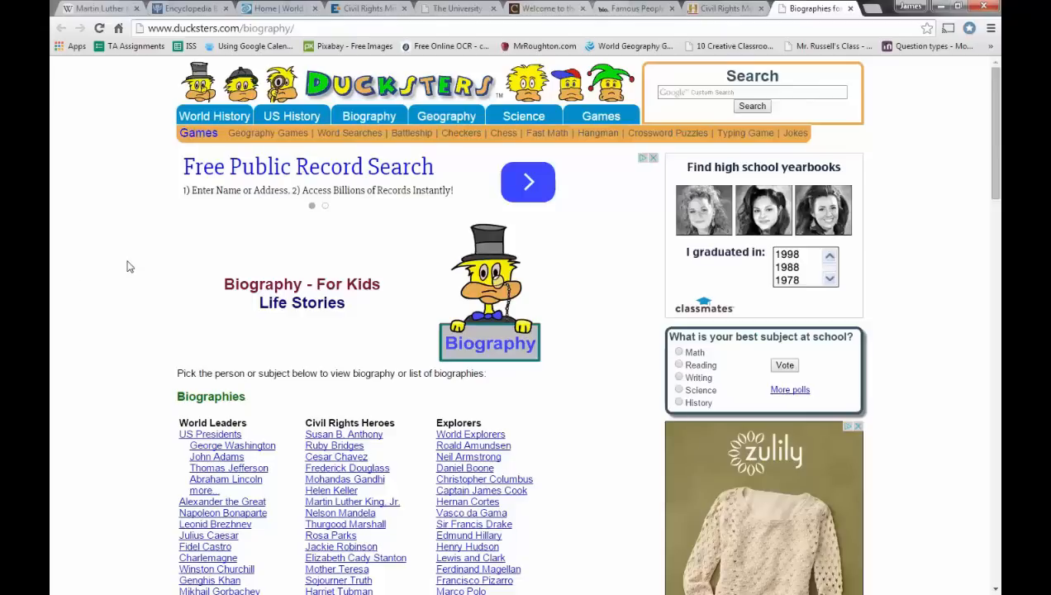